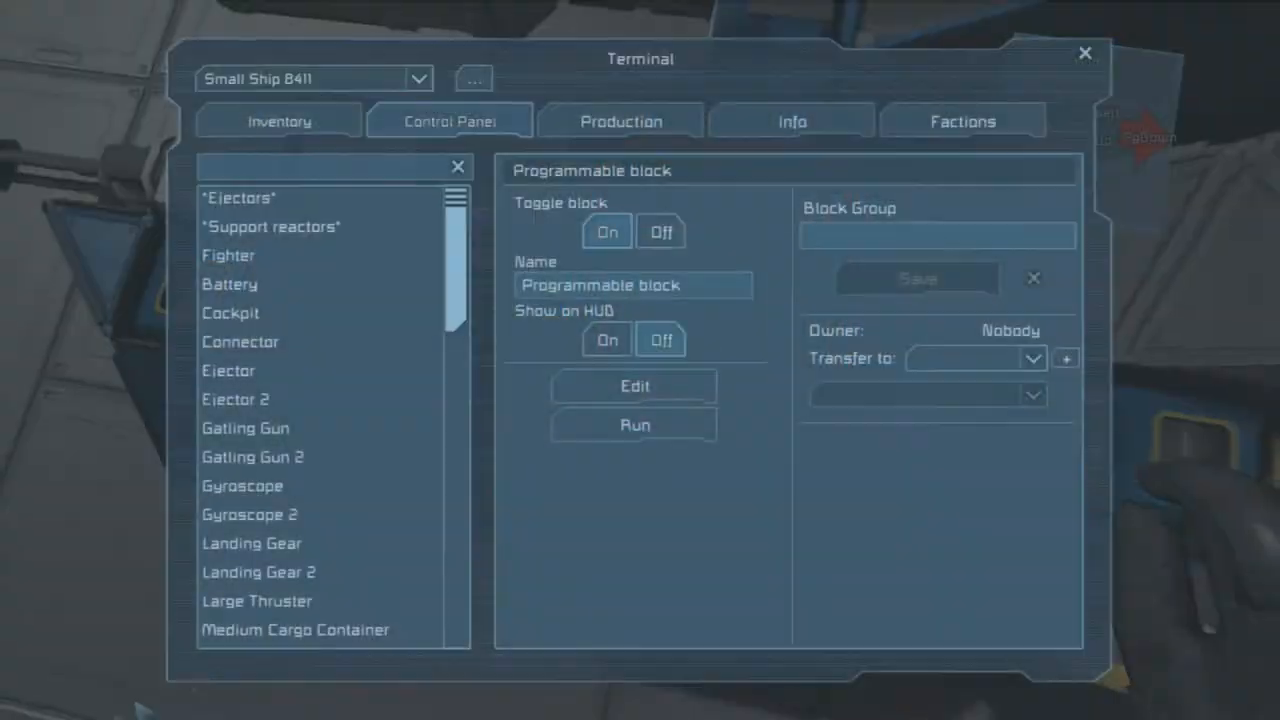
Close the Terminal window and return to first-person view of the Fighter ship
left_click(634, 386)
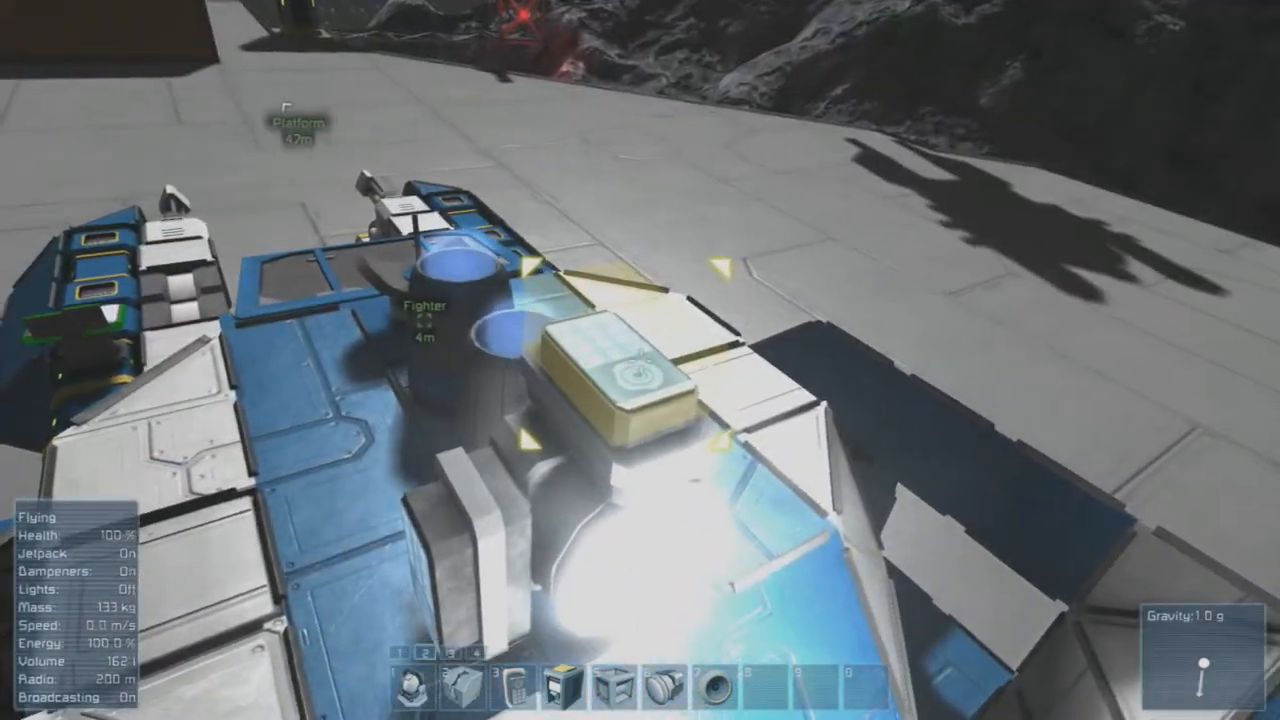
Rename the reference blocks to GPS Top and GPS Left, and a light to GPS Center
key("k")
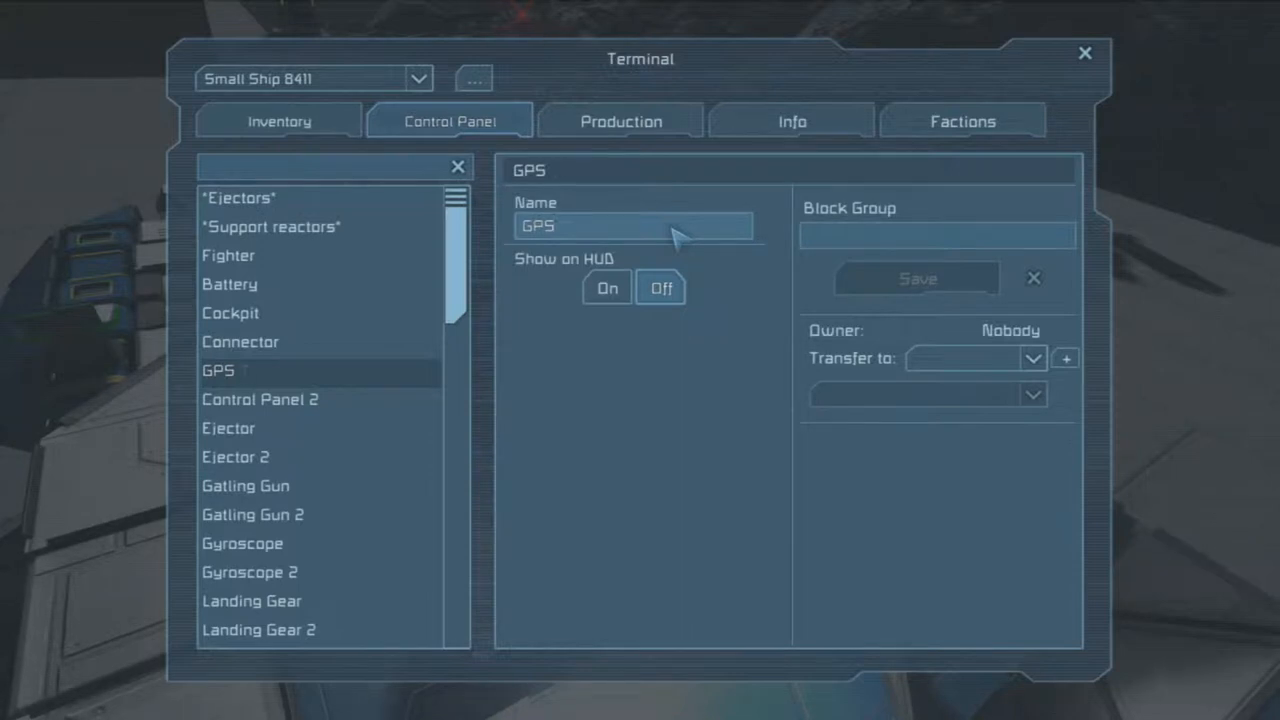
left_click(259, 399)
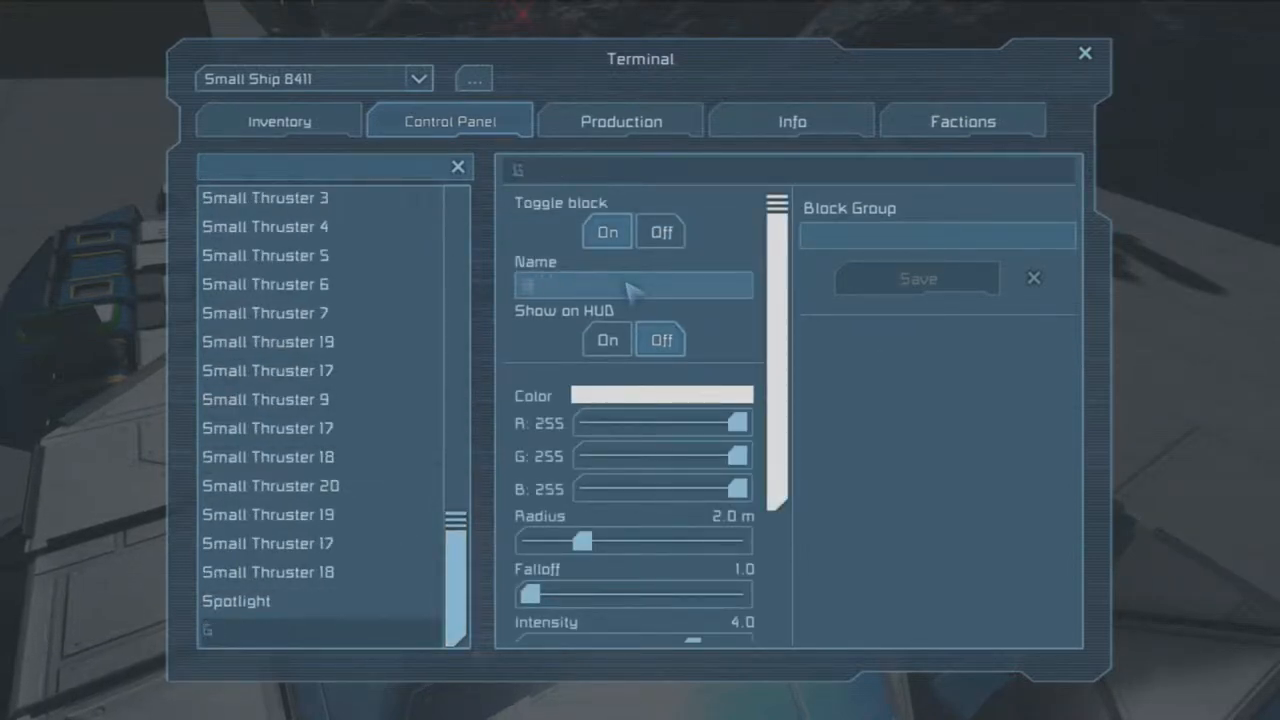
type("PS Center")
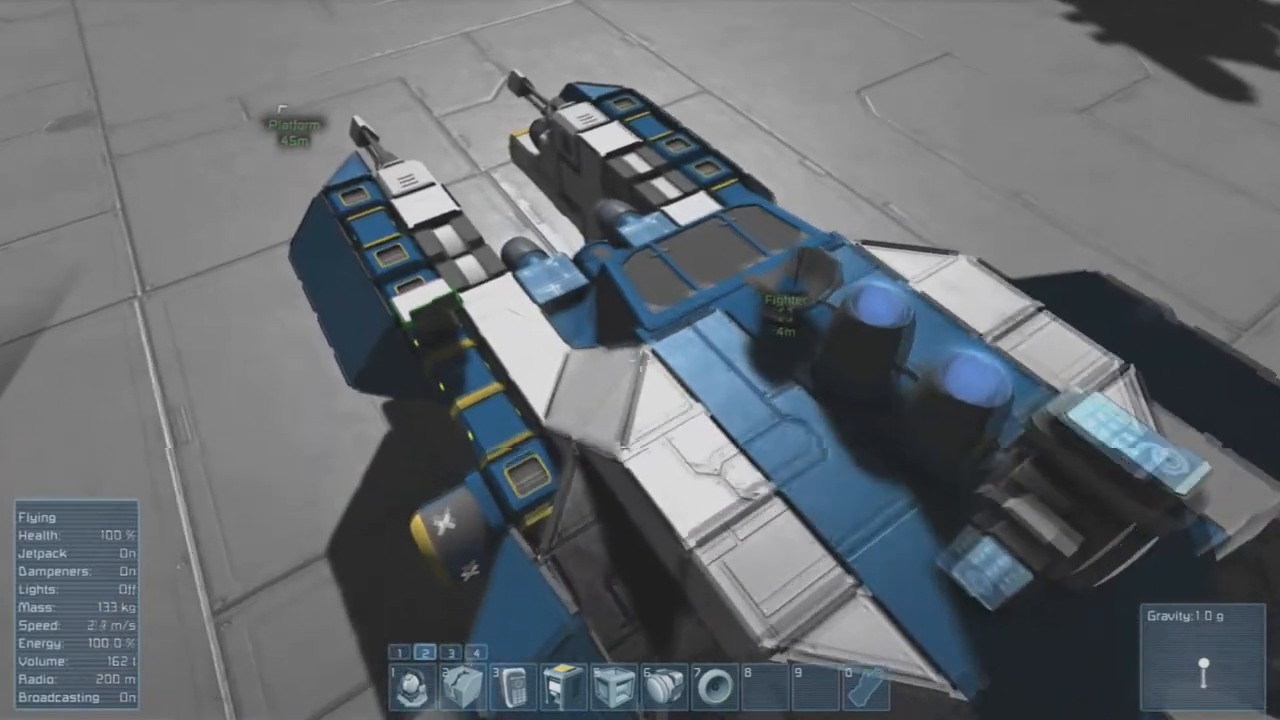
Run the autopilot script, see the missing CRD block error, and read its setup comments
key("k")
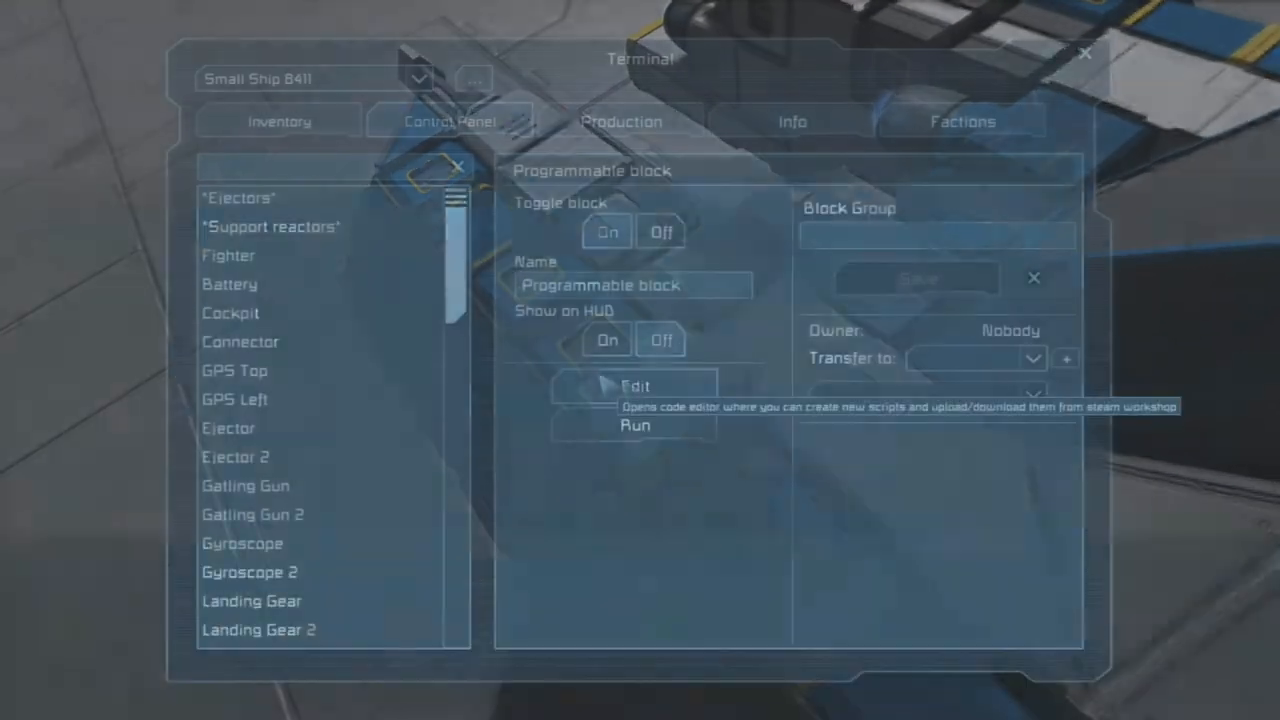
left_click(635, 424)
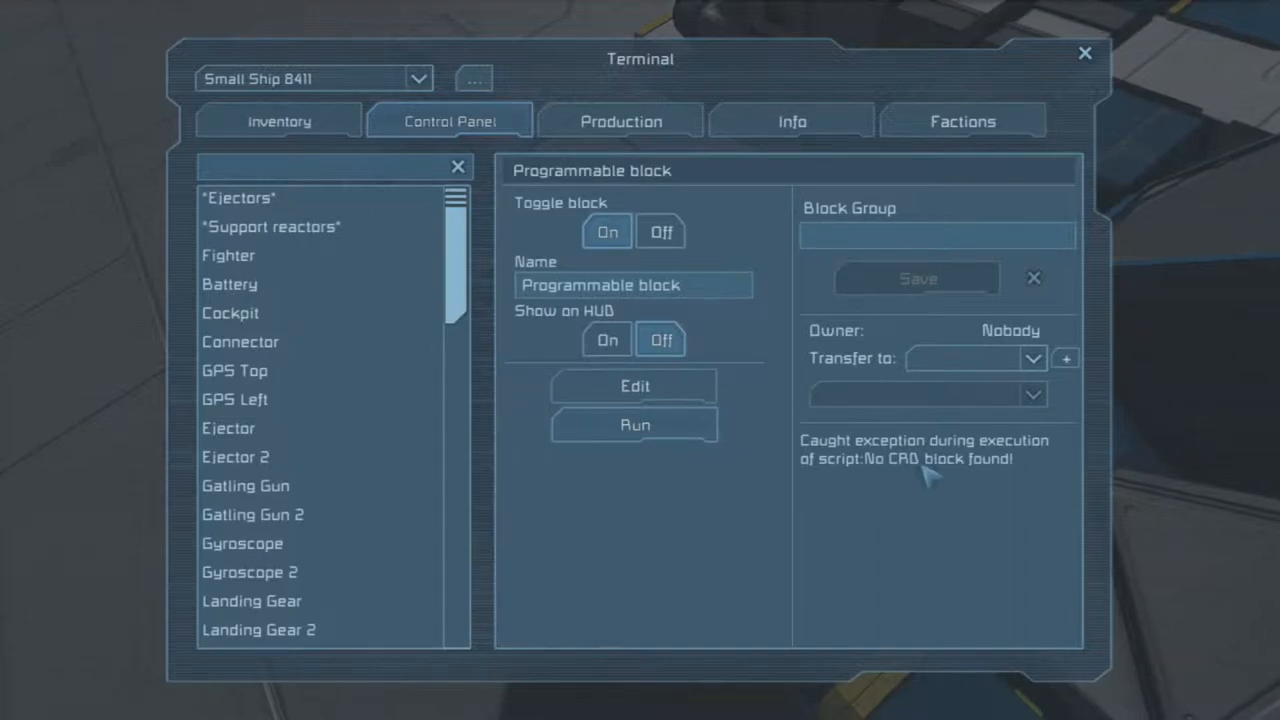
mouse_move(800, 458)
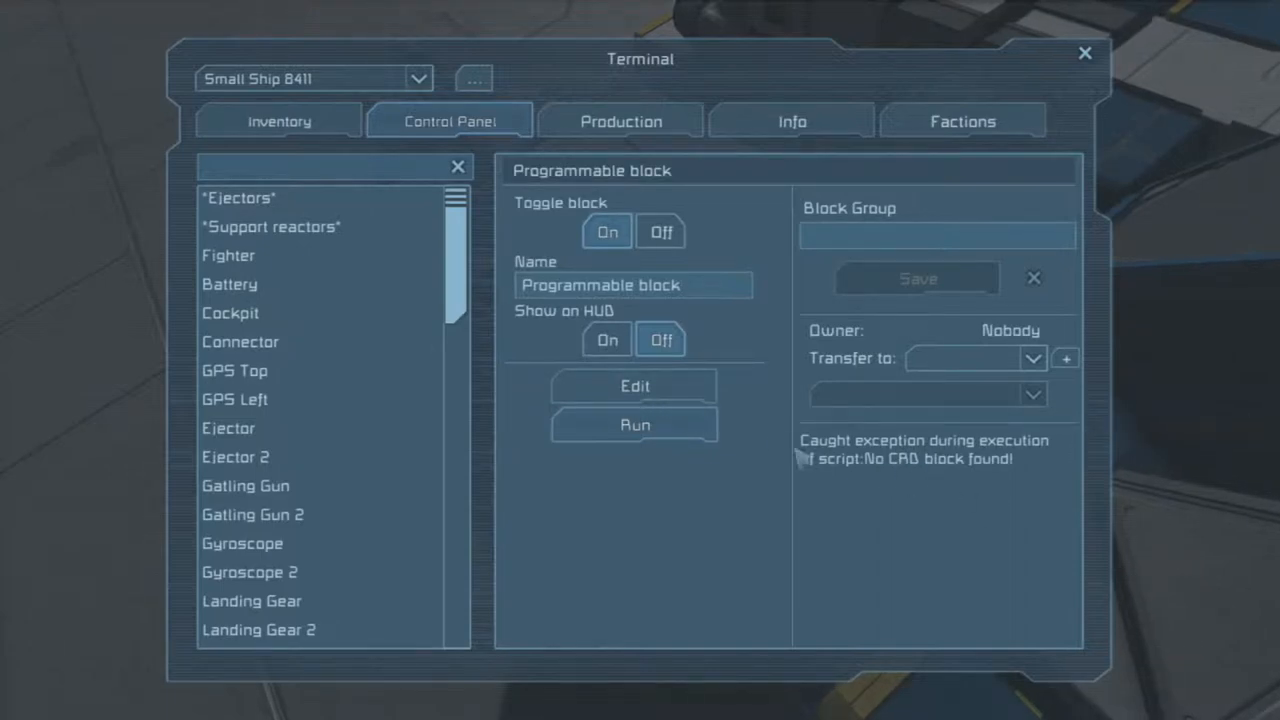
left_click(635, 386)
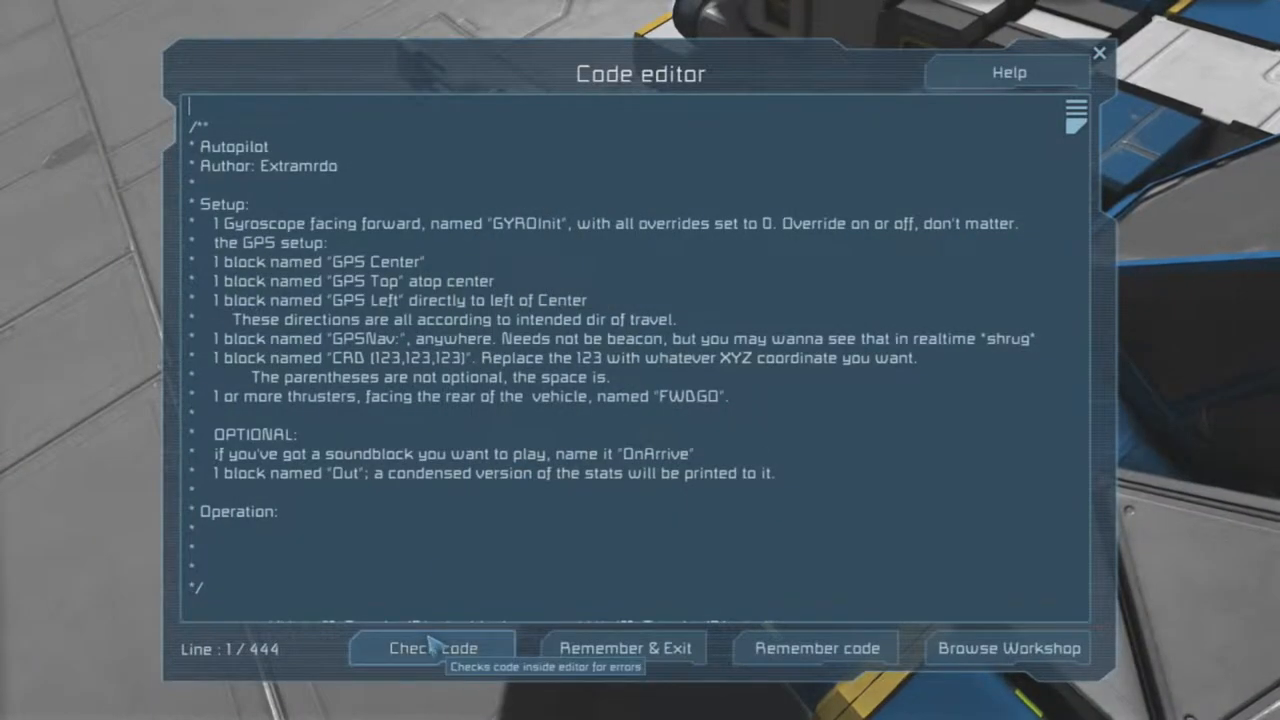
mouse_move(465, 575)
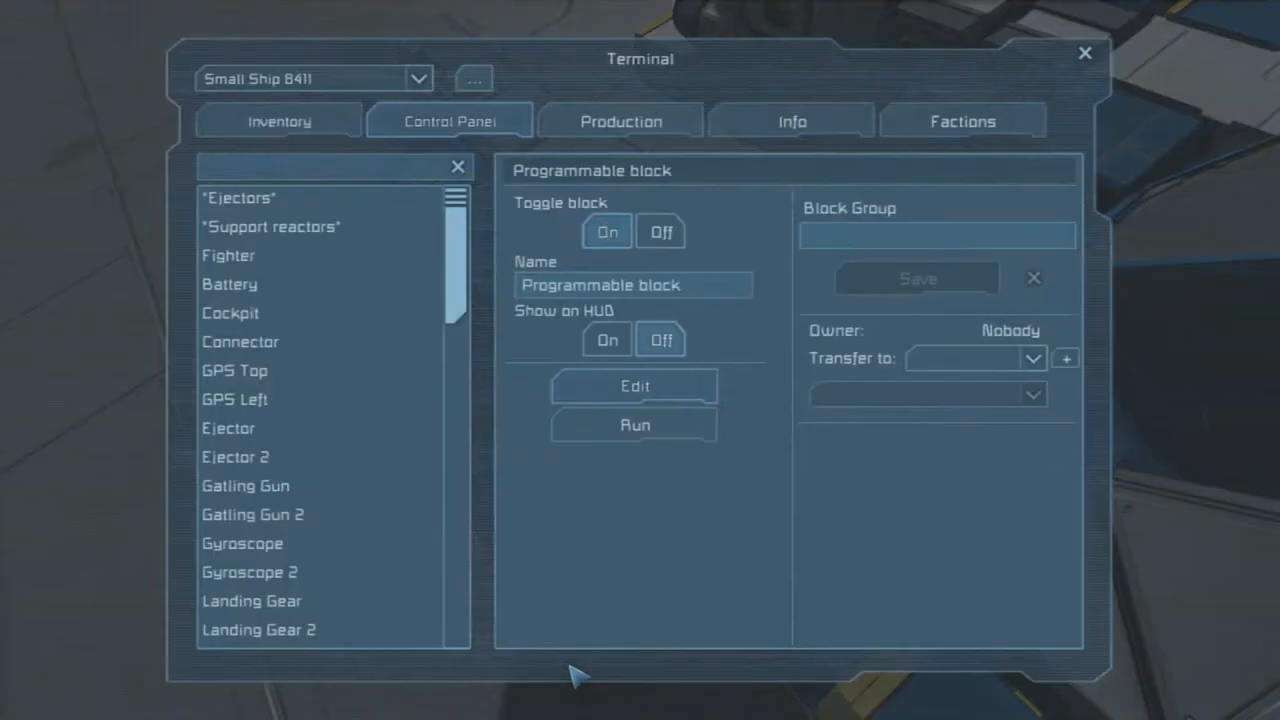
left_click(1085, 52)
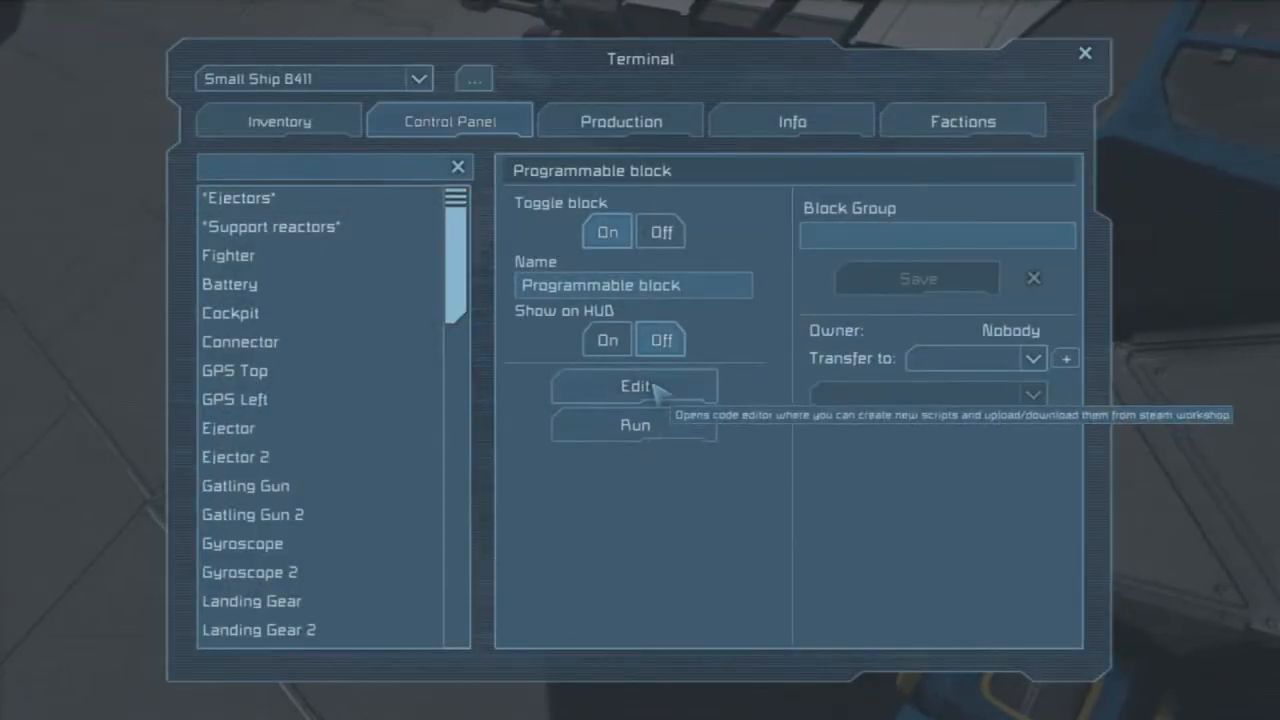
Sit in the cockpit and show the Cockpit block's settings in the Control Panel
left_click(635, 386)
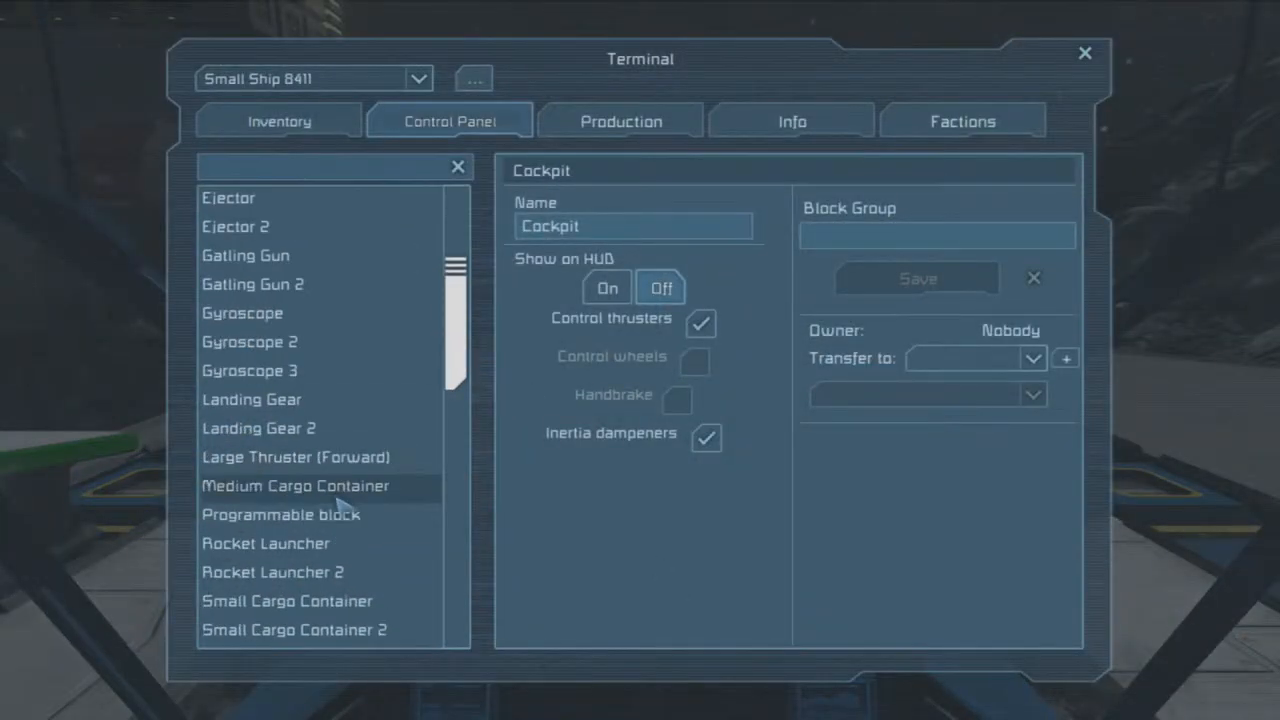
Name Gyroscope 3 GYROInit, return yaw and roll overrides to 0 RPM, and disable override
left_click(241, 370)
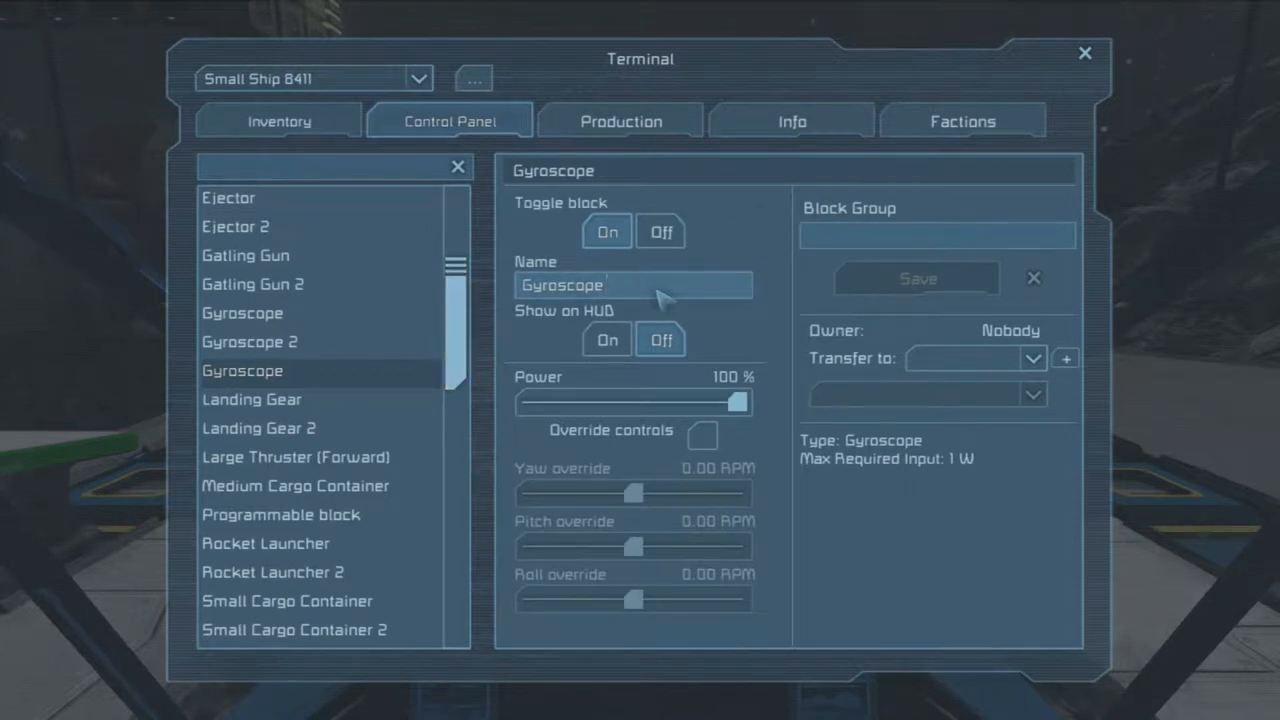
type("GYROinit")
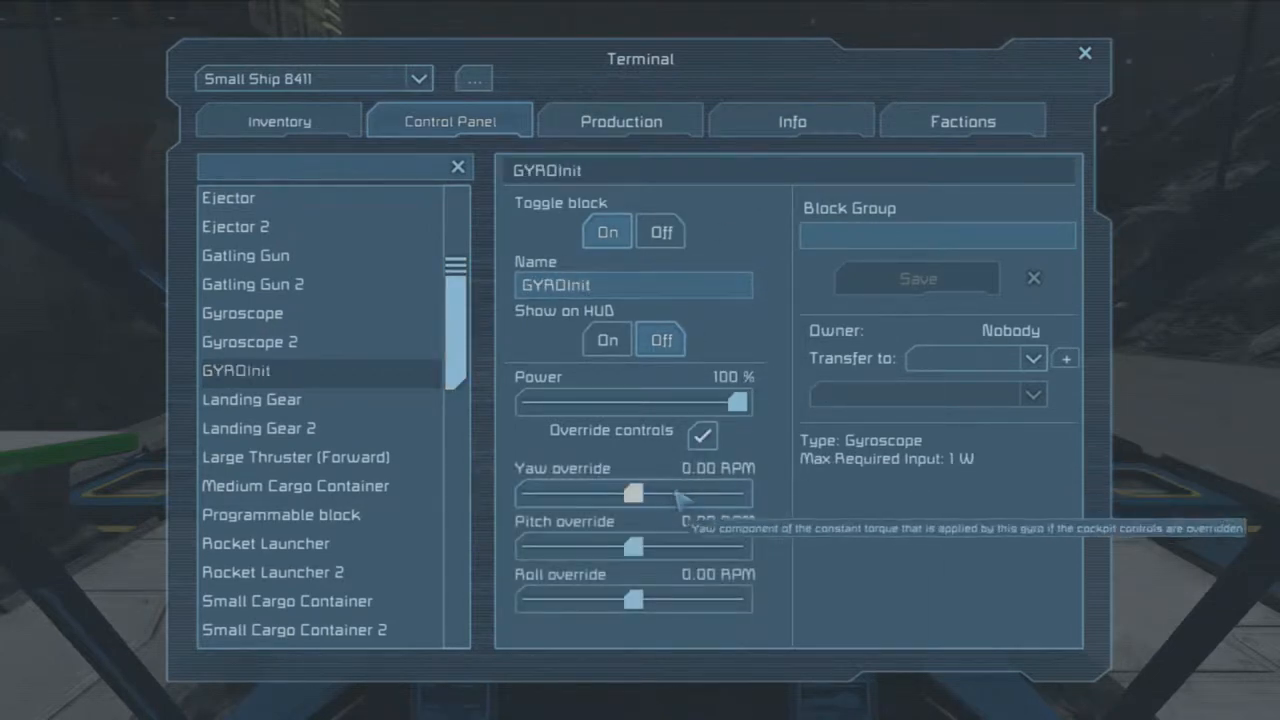
left_click_drag(637, 494, 710, 494)
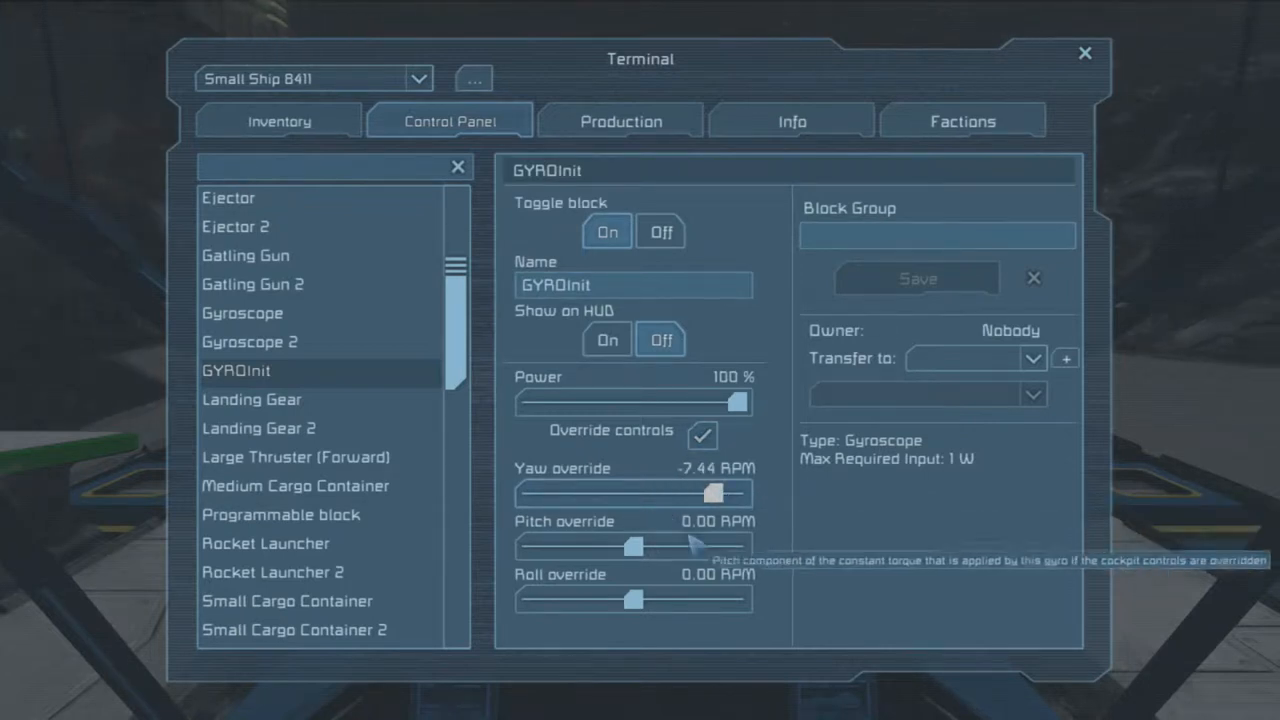
left_click_drag(710, 493, 635, 493)
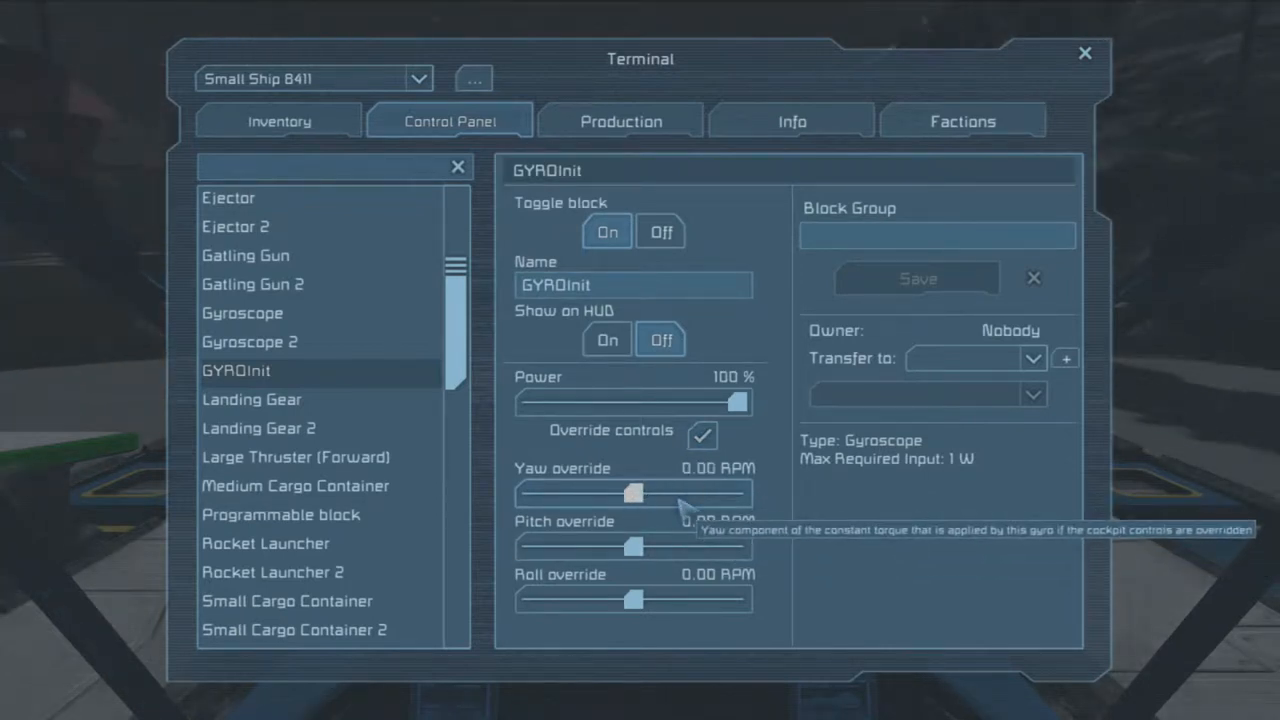
mouse_move(635, 600)
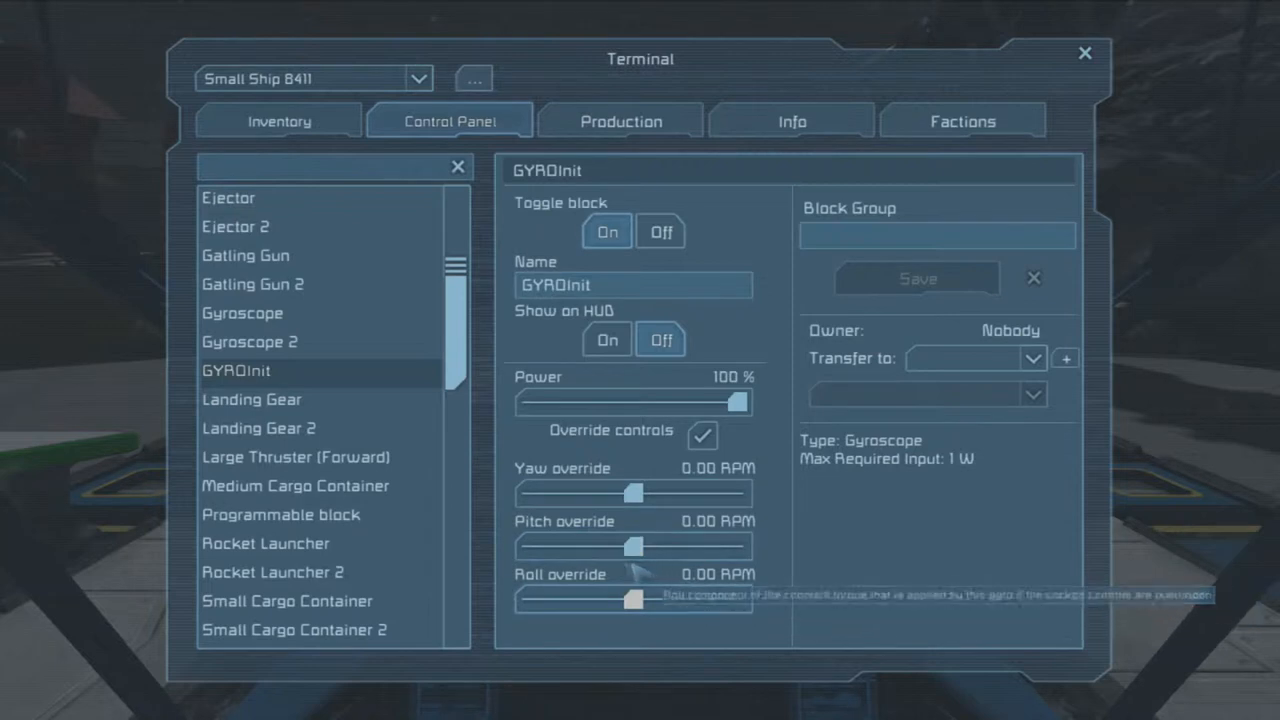
left_click_drag(660, 603, 635, 603)
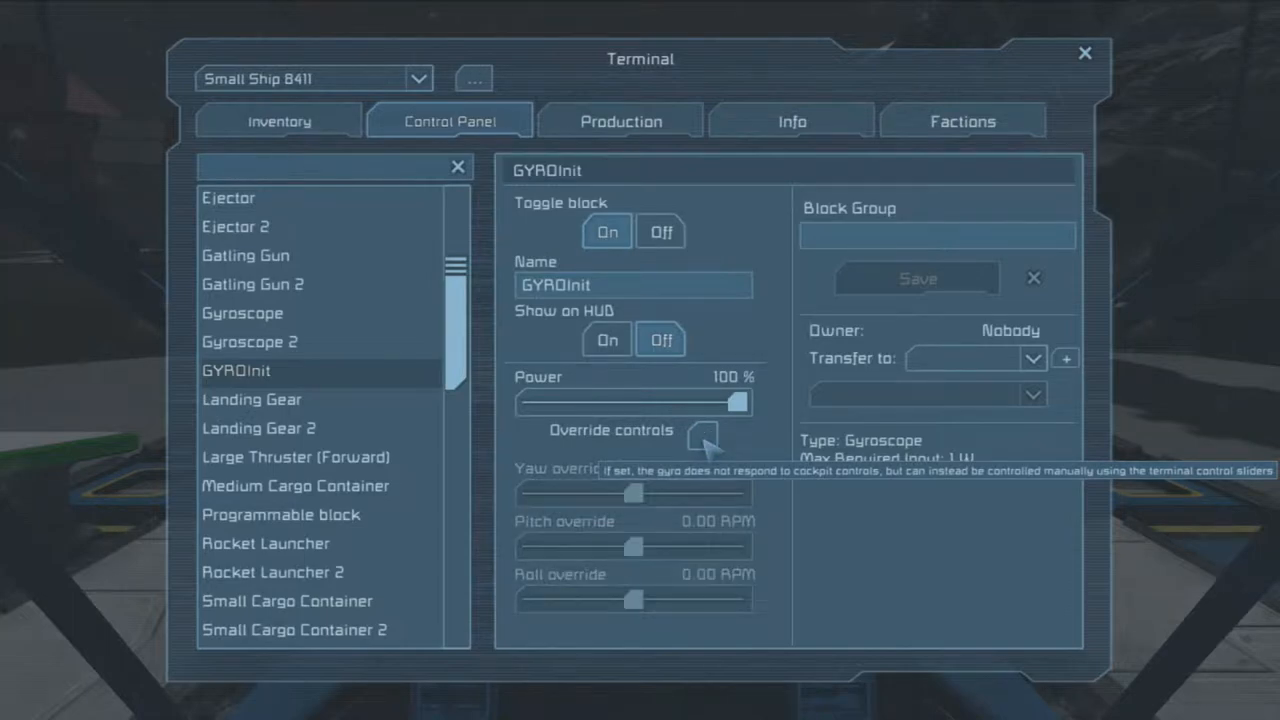
left_click(1085, 53)
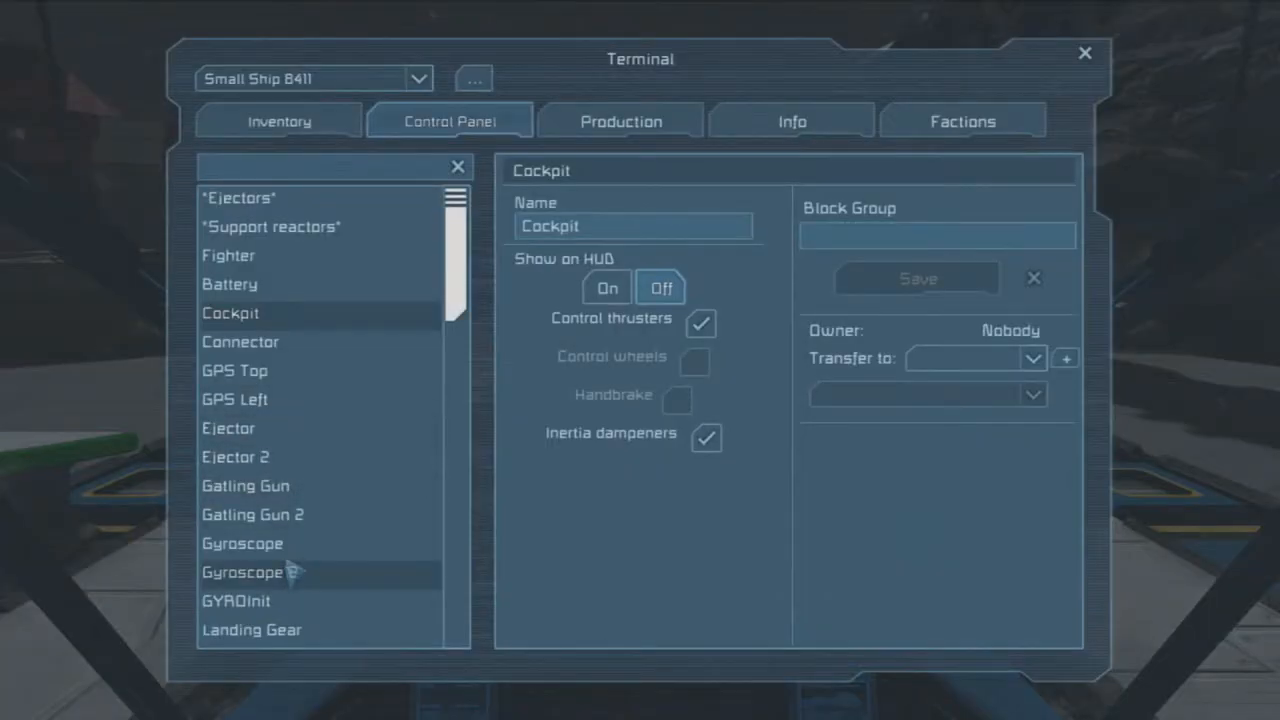
Rename Gyroscope 2 to Spinner 1, check GYROInit, then select the Control Panel block
left_click(242, 543)
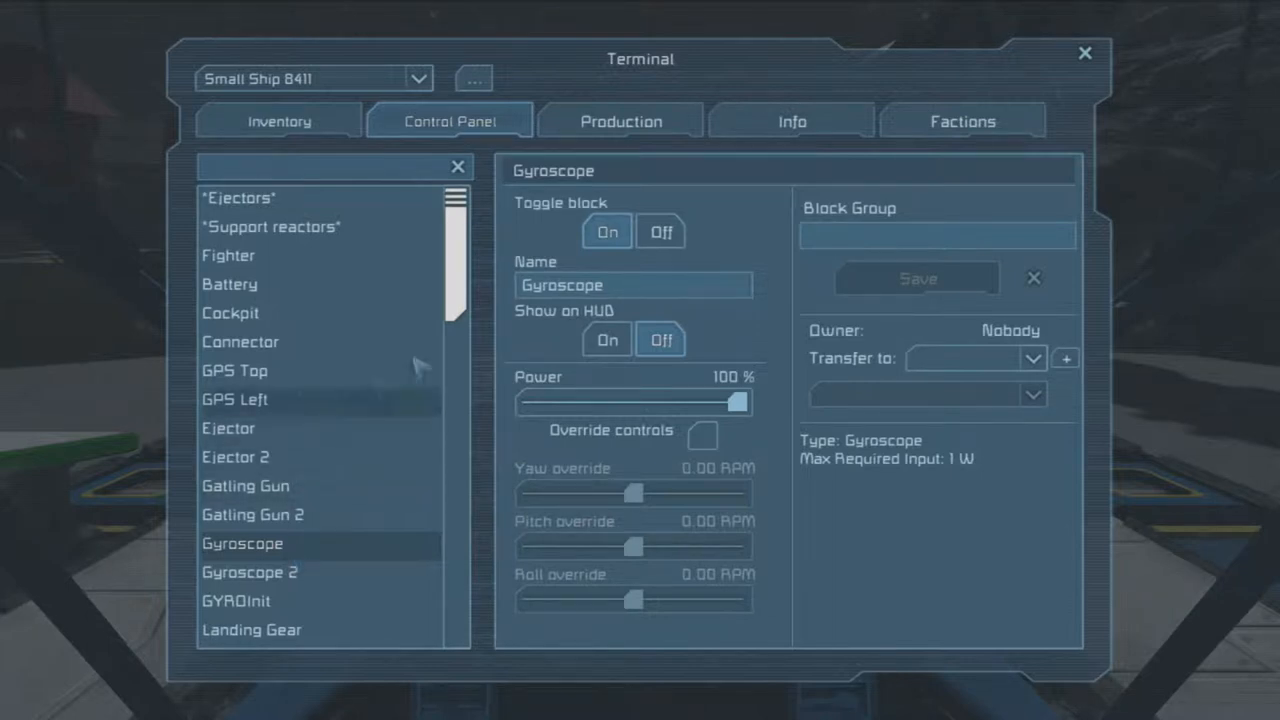
left_click(633, 285)
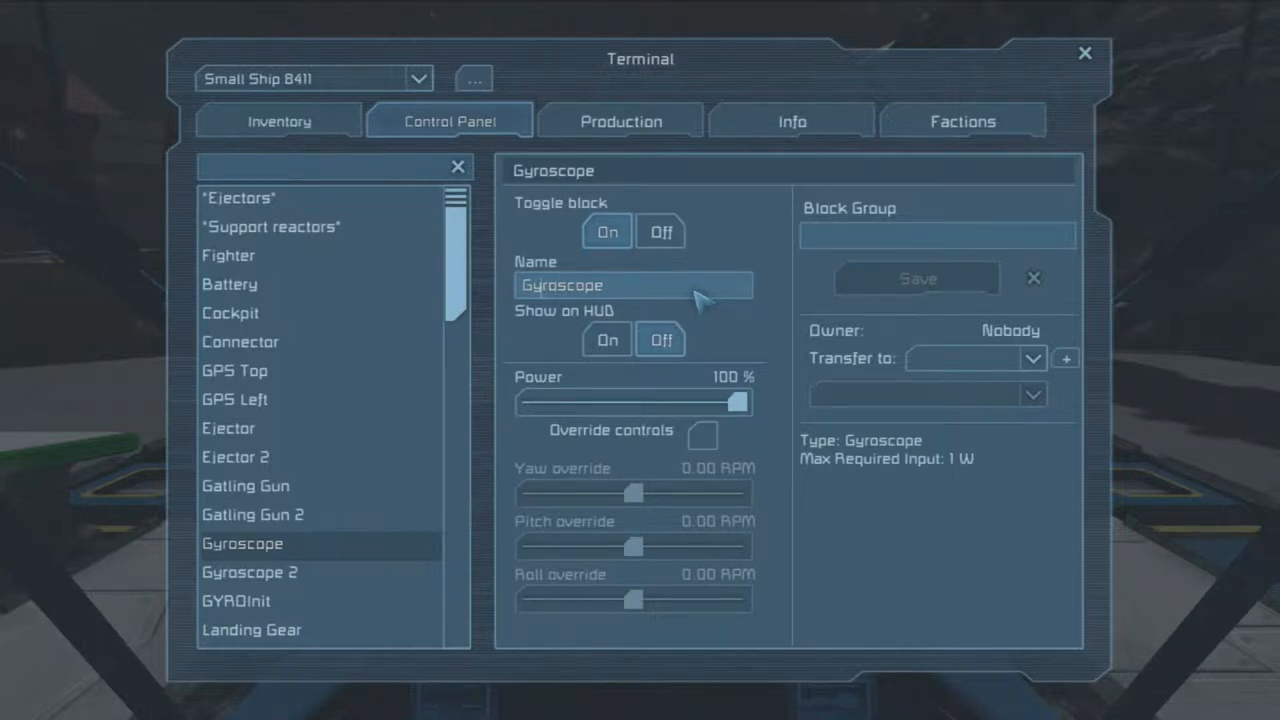
left_click(249, 572)
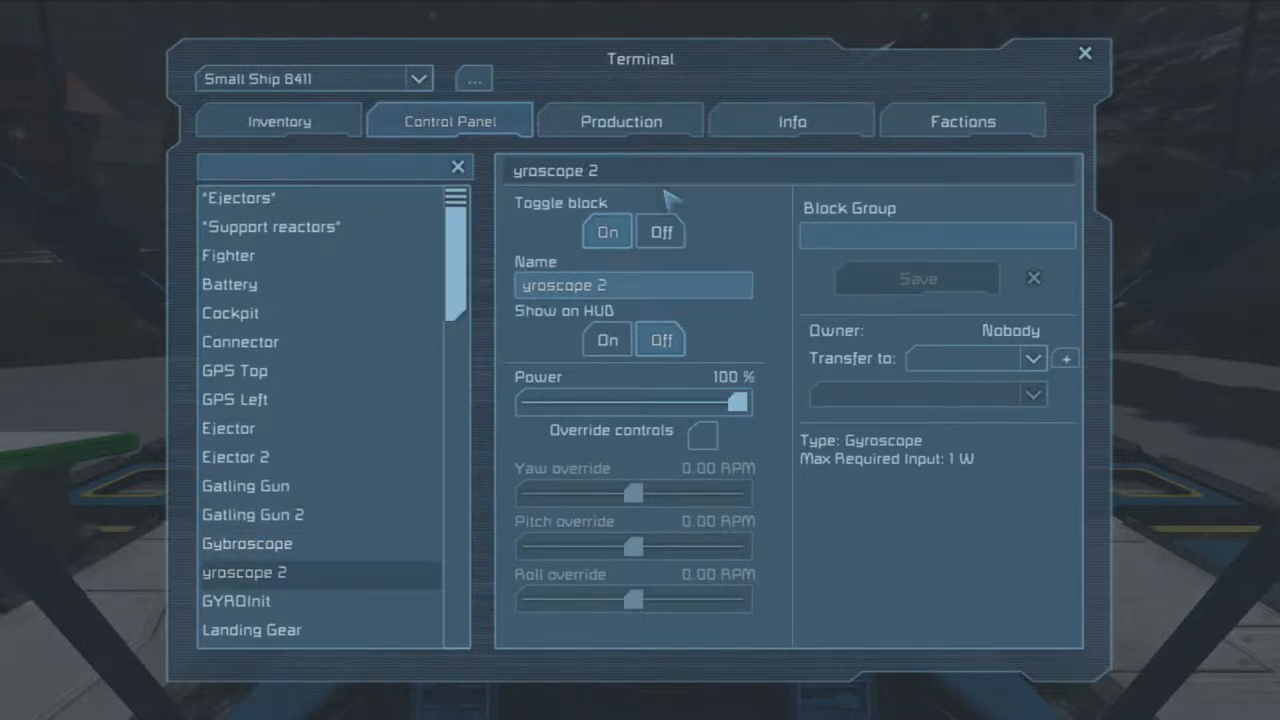
type("S")
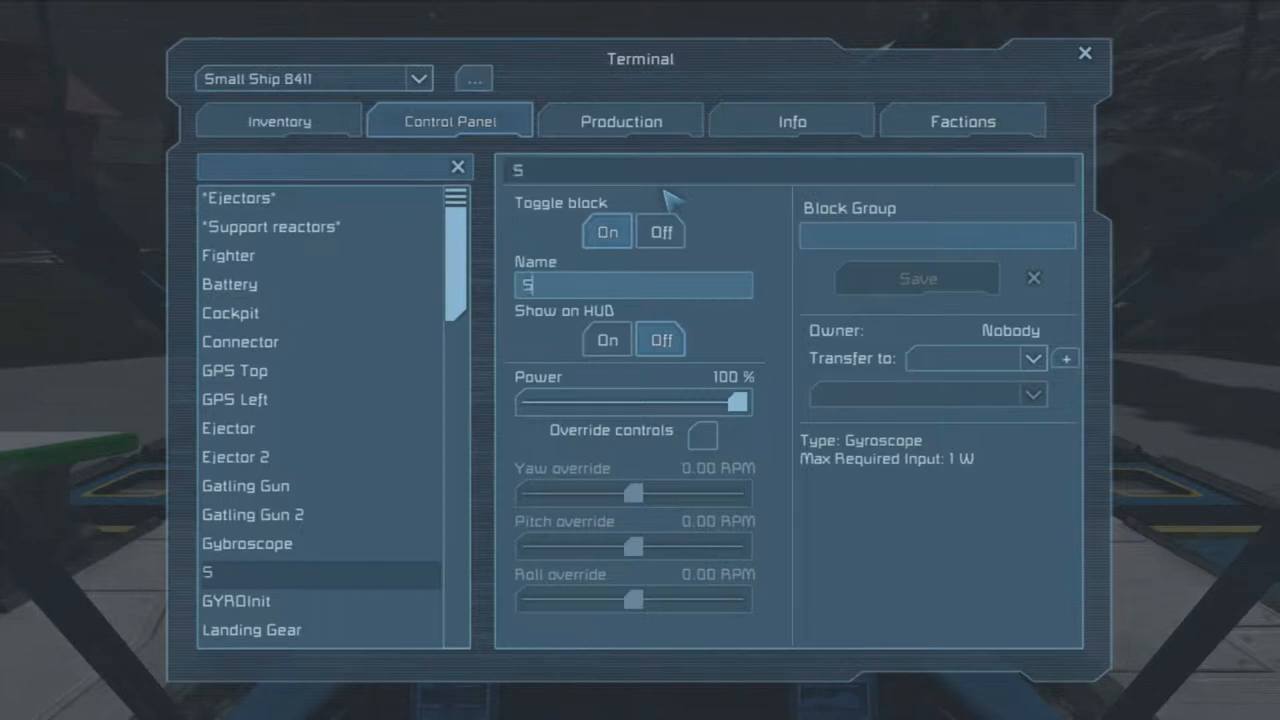
type("pinner 1")
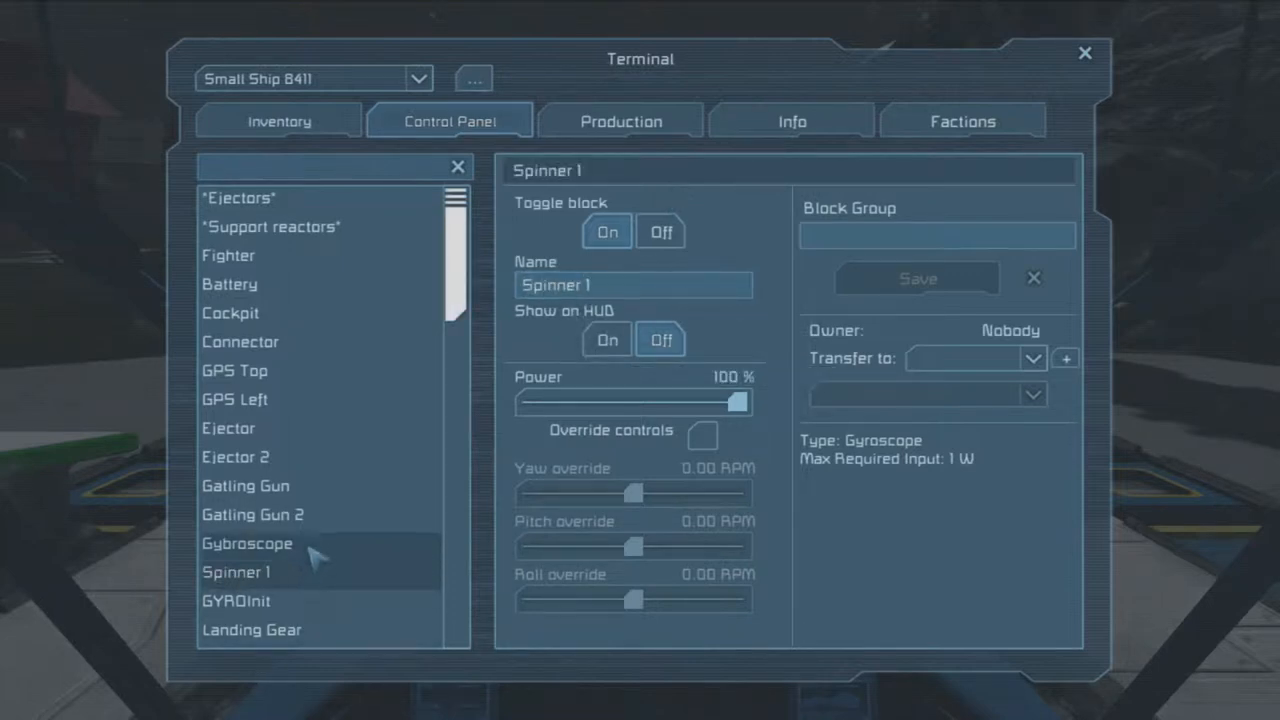
left_click(236, 600)
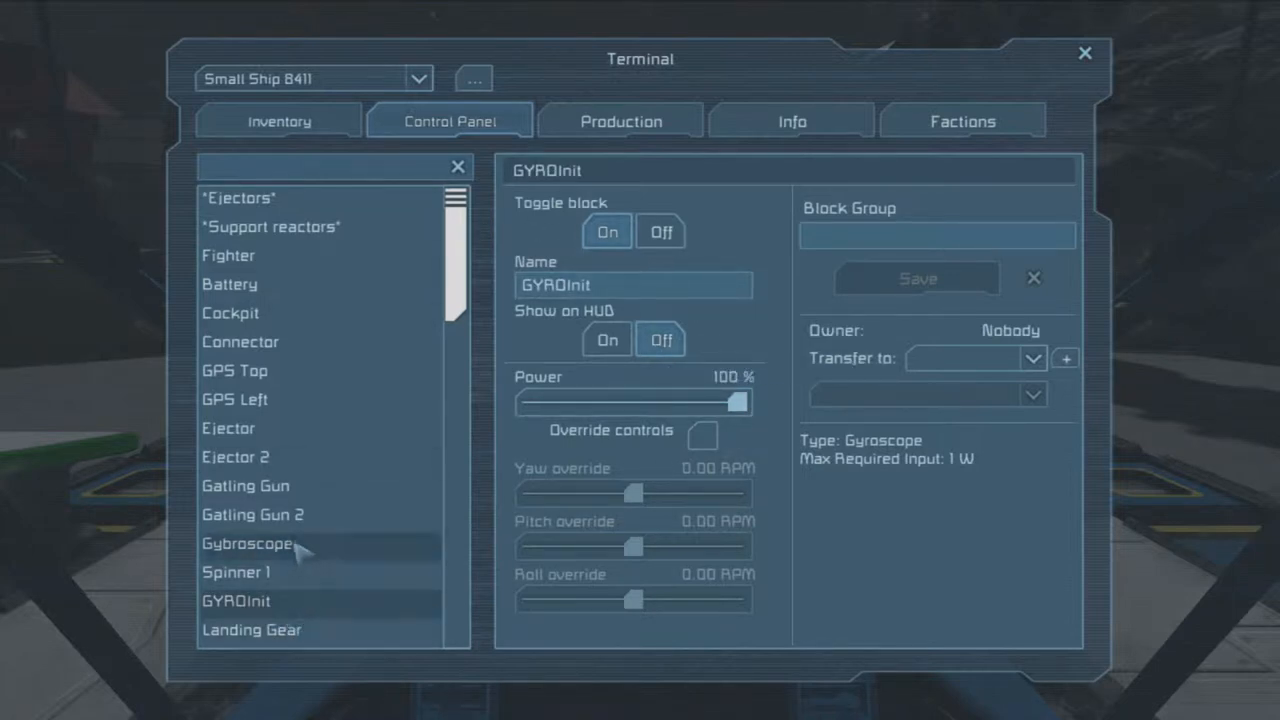
left_click(248, 543)
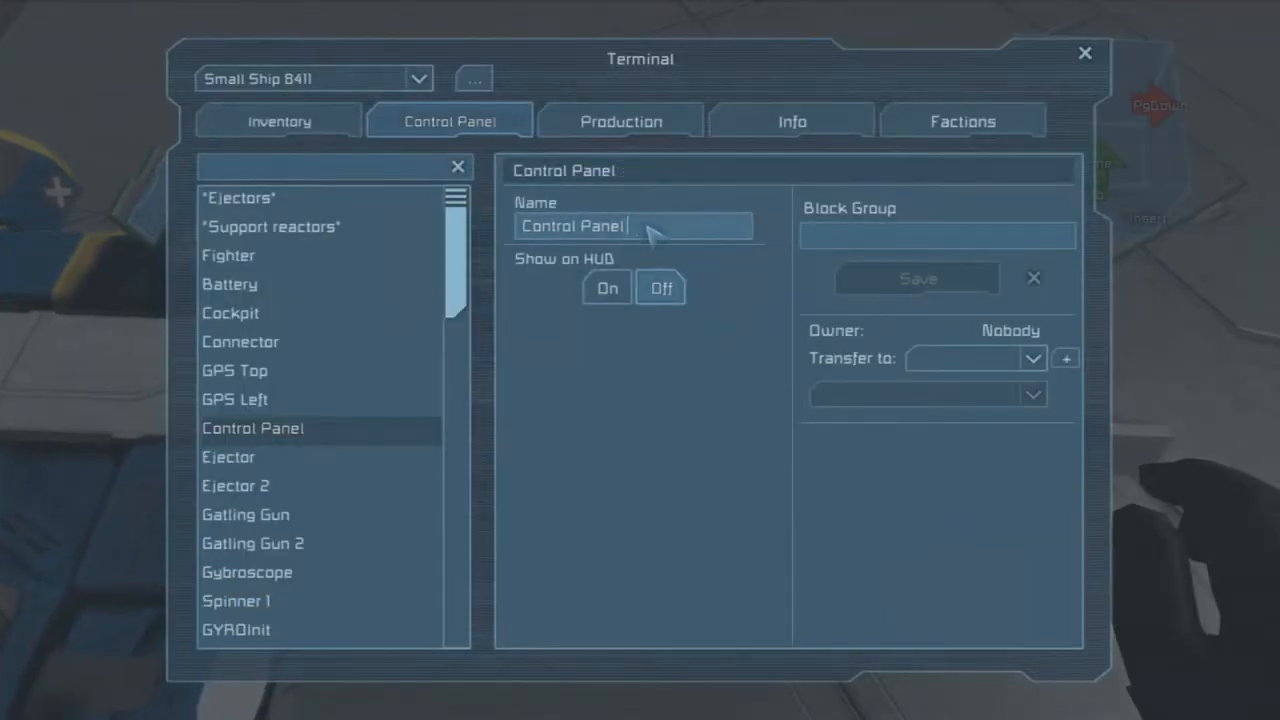
Type the target coordinates CRD(400,-400,400,100) into the block's Name field
type("CR")
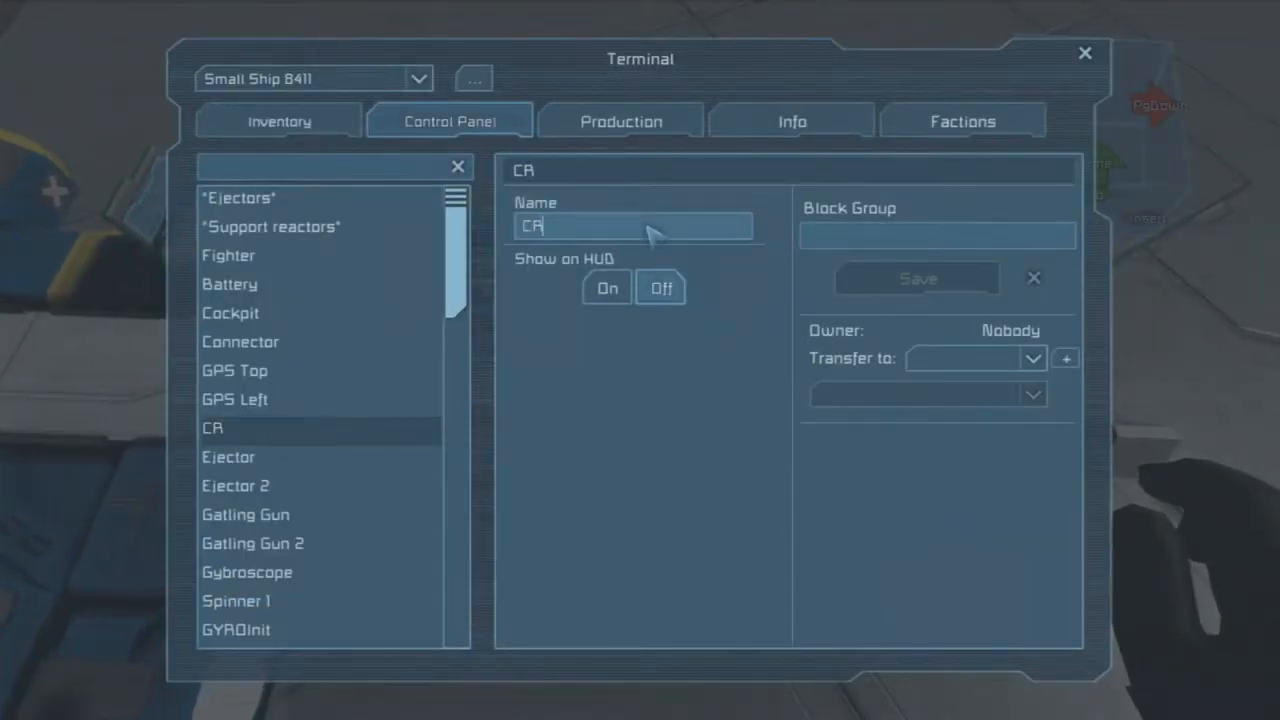
type("0(")
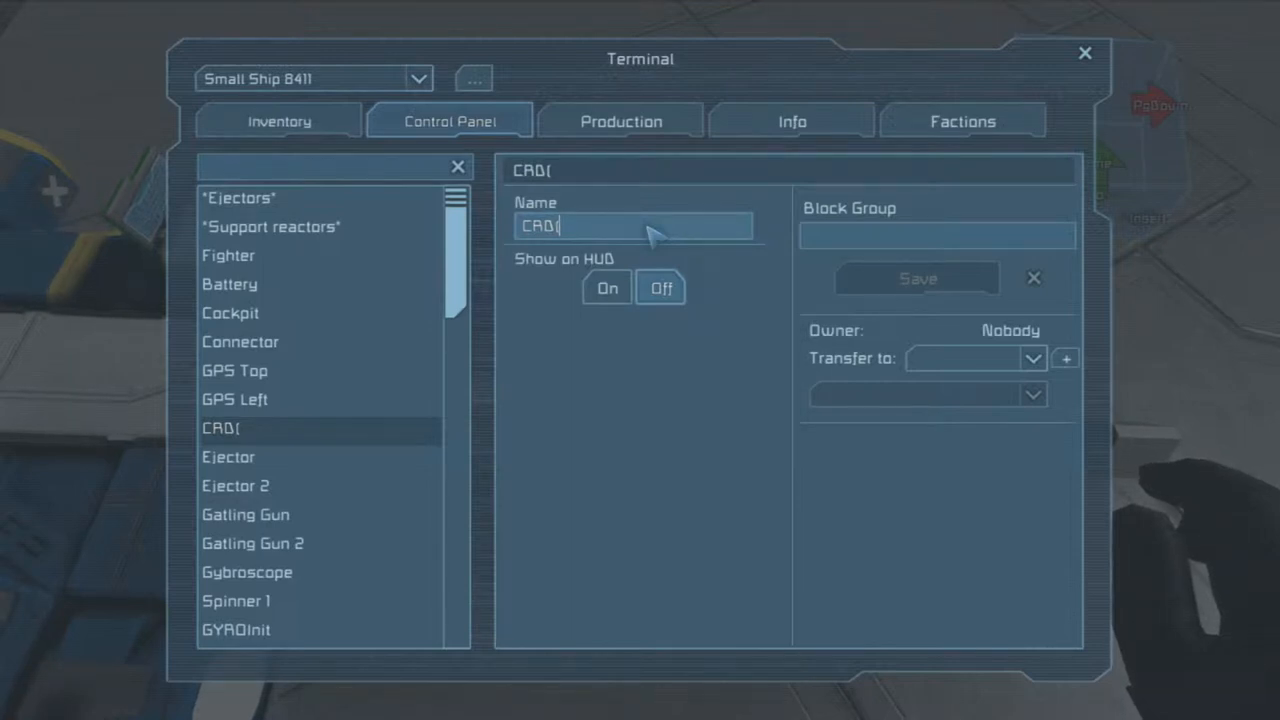
type("400,400,400")
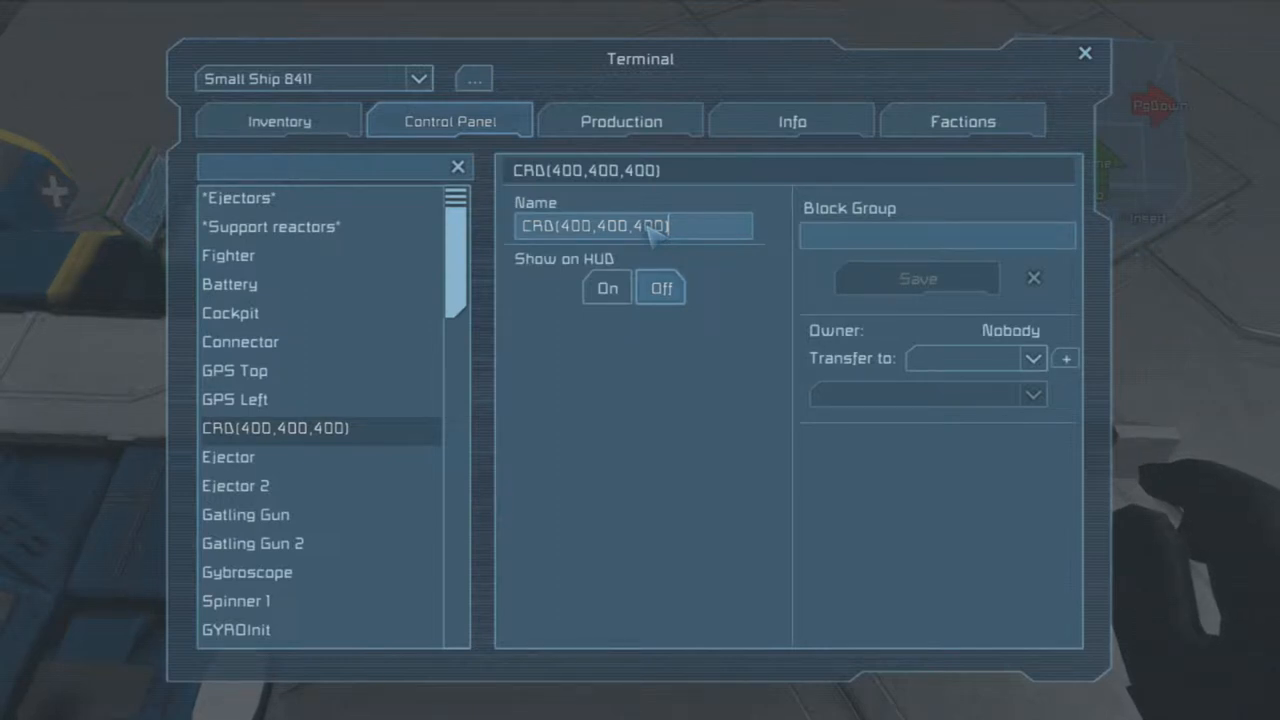
type(")")
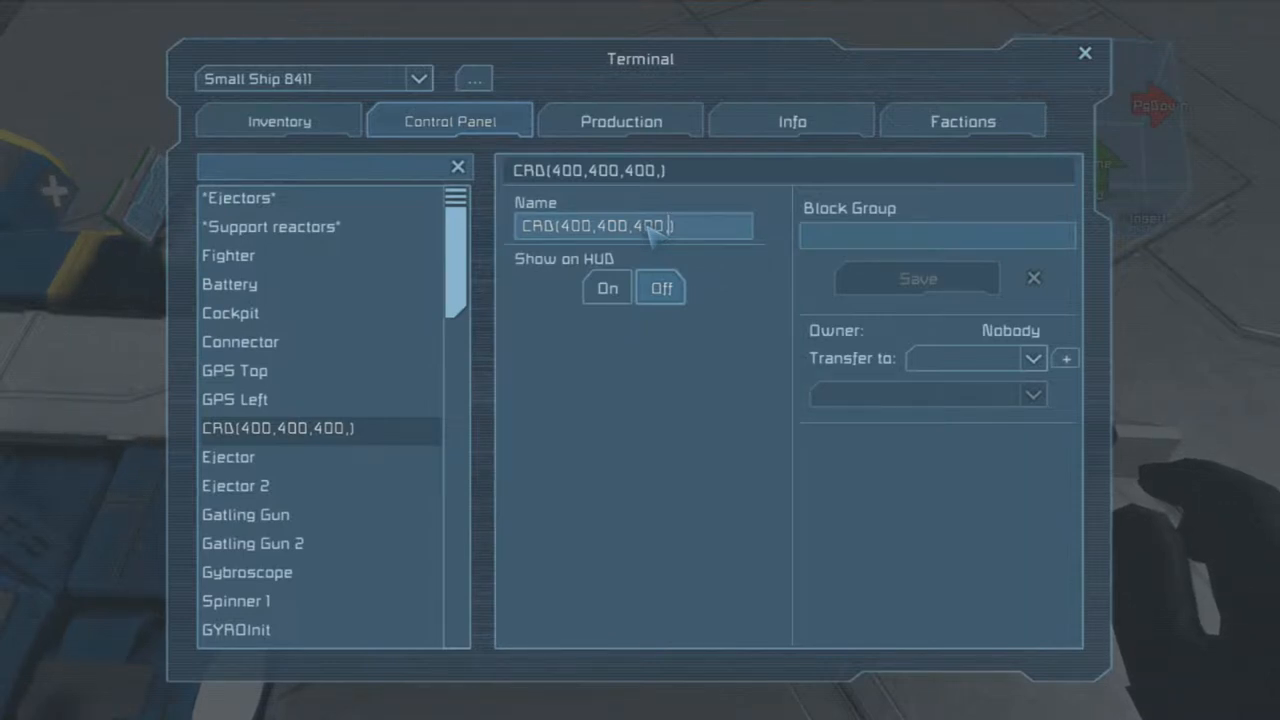
type("100")
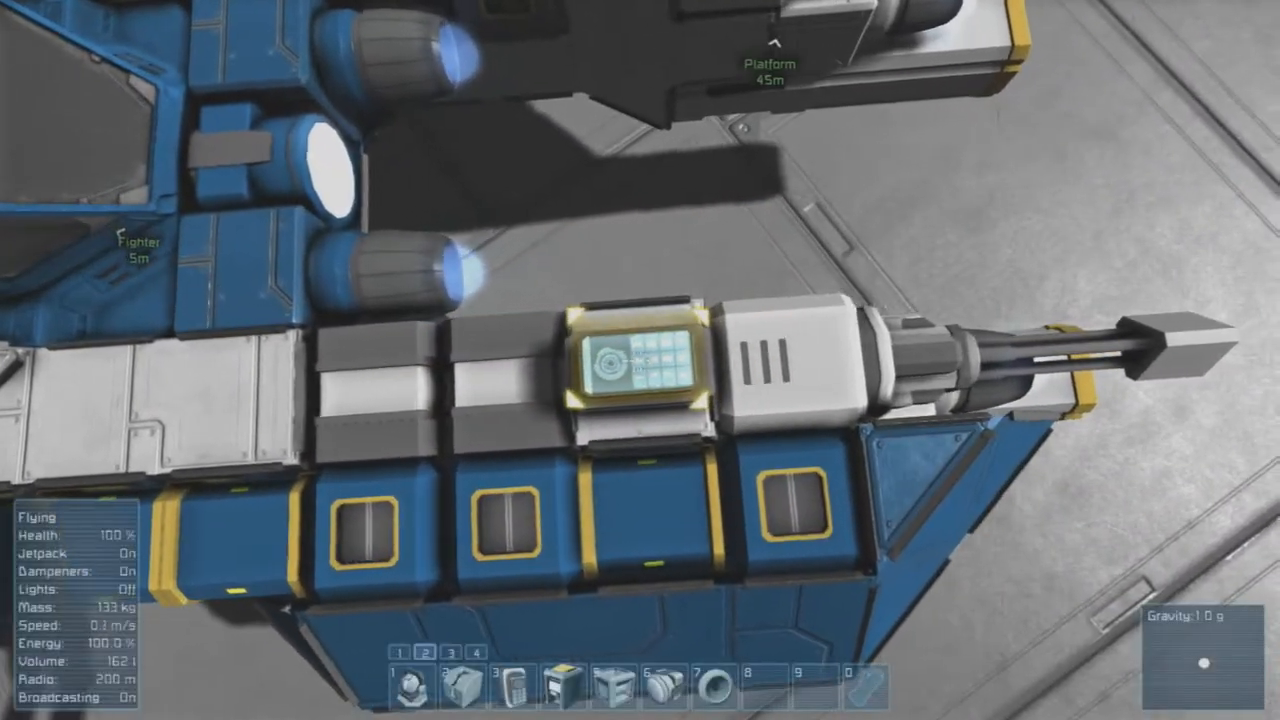
Rename the Control Panel block to 'GPSNav:' in the terminal
key("k")
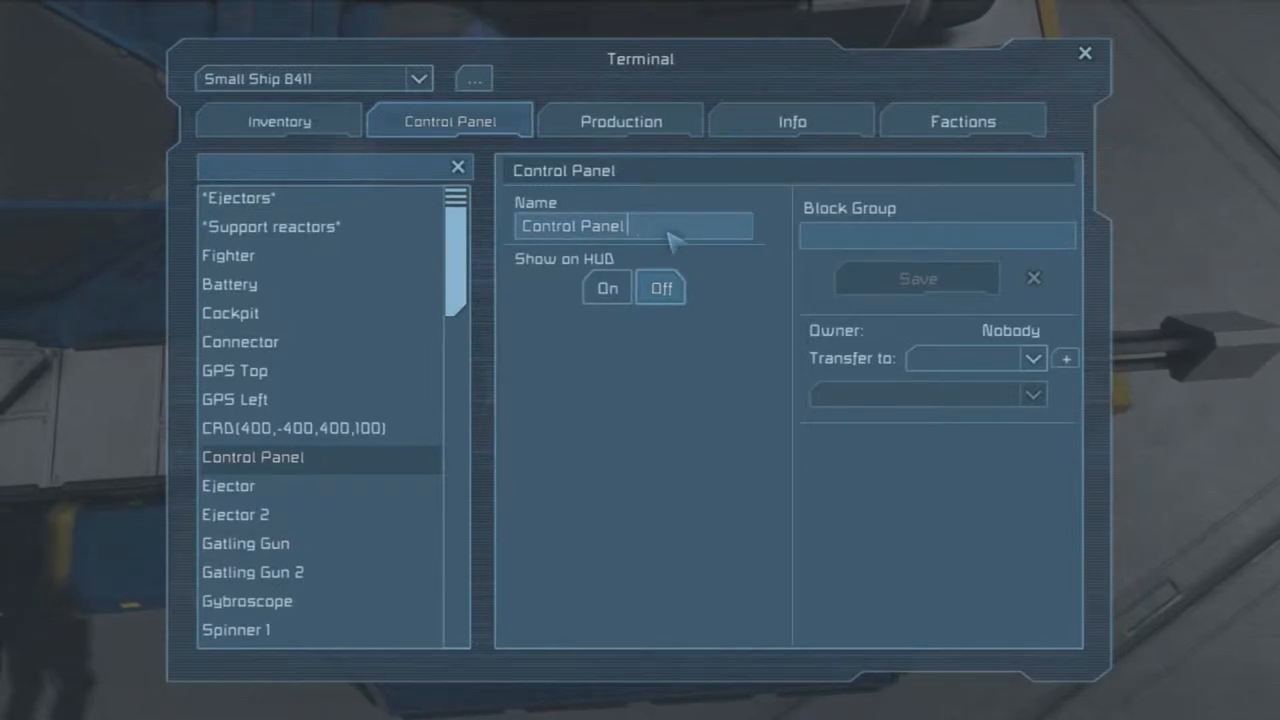
type("GPSN")
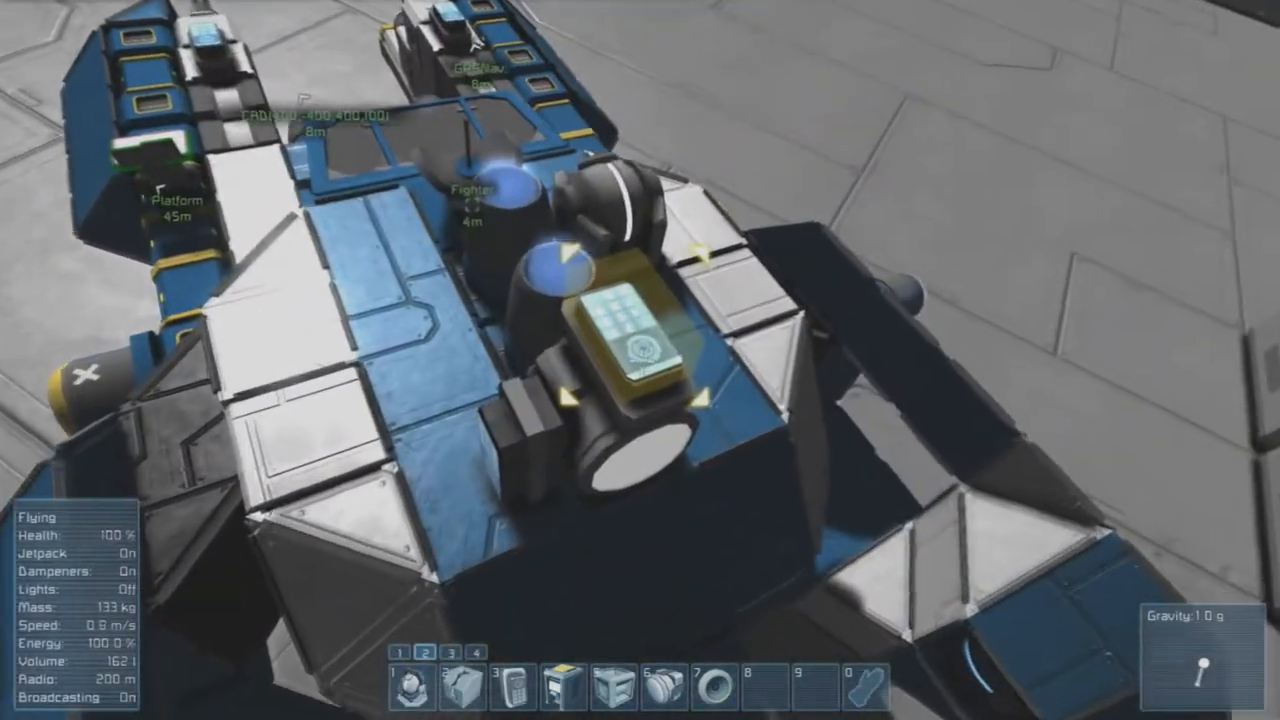
key("k")
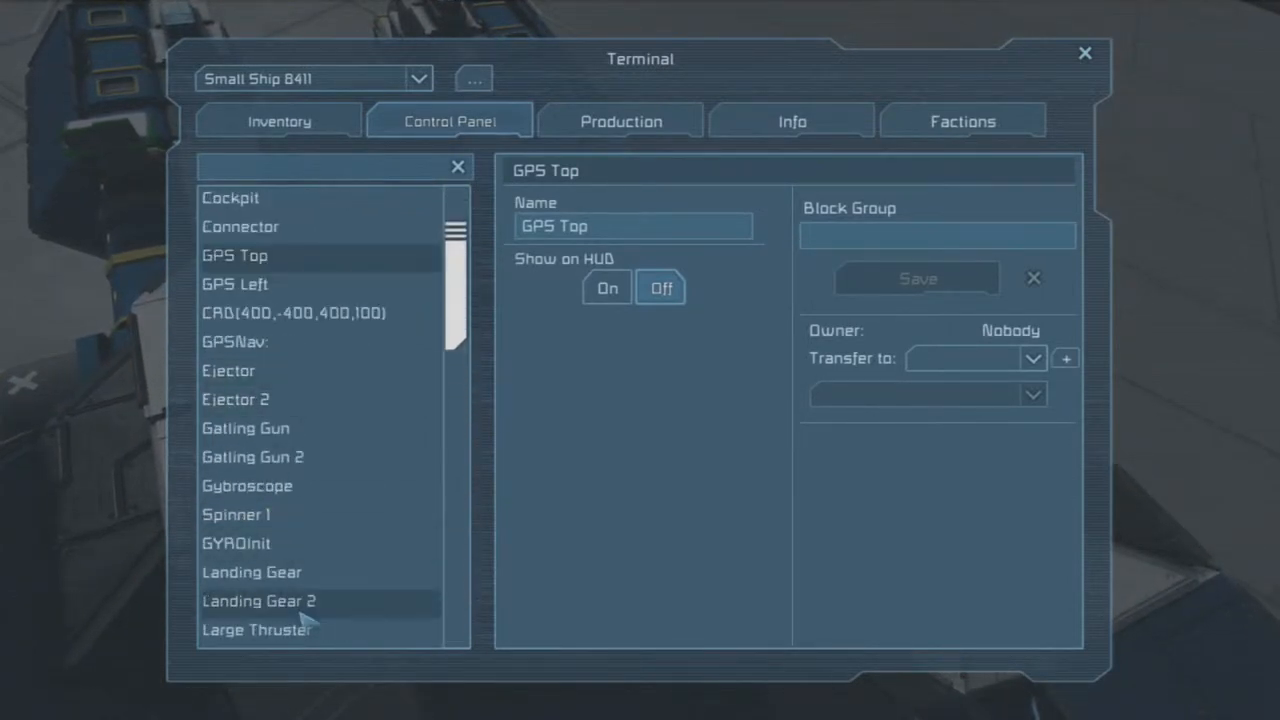
left_click(257, 629)
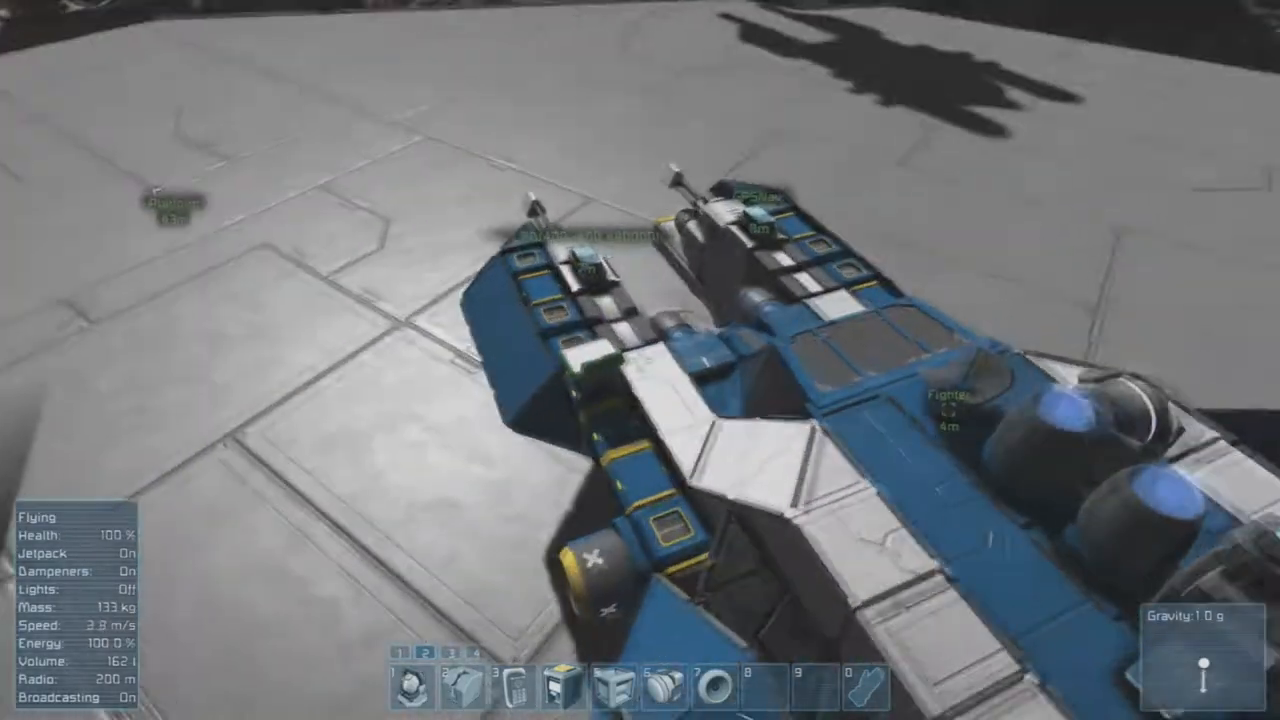
Run the programmable block and check GPSNav's distance, yaw and pitch readout
key("k")
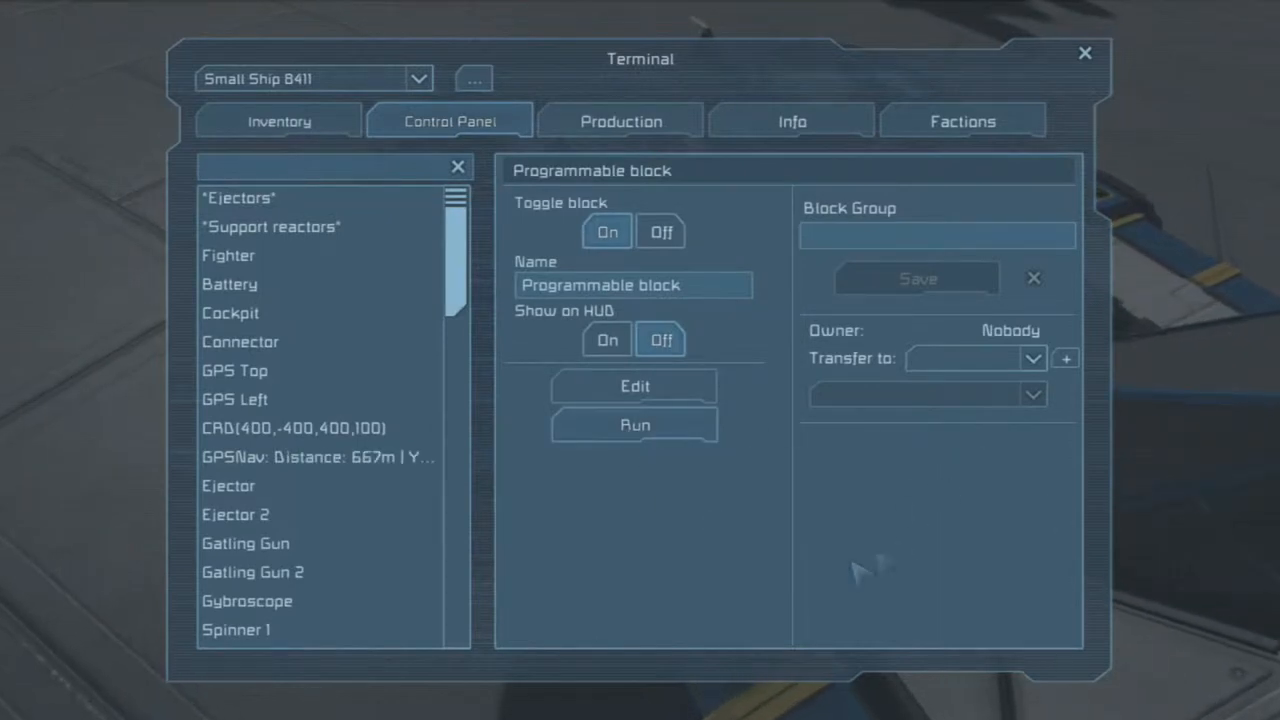
left_click(318, 457)
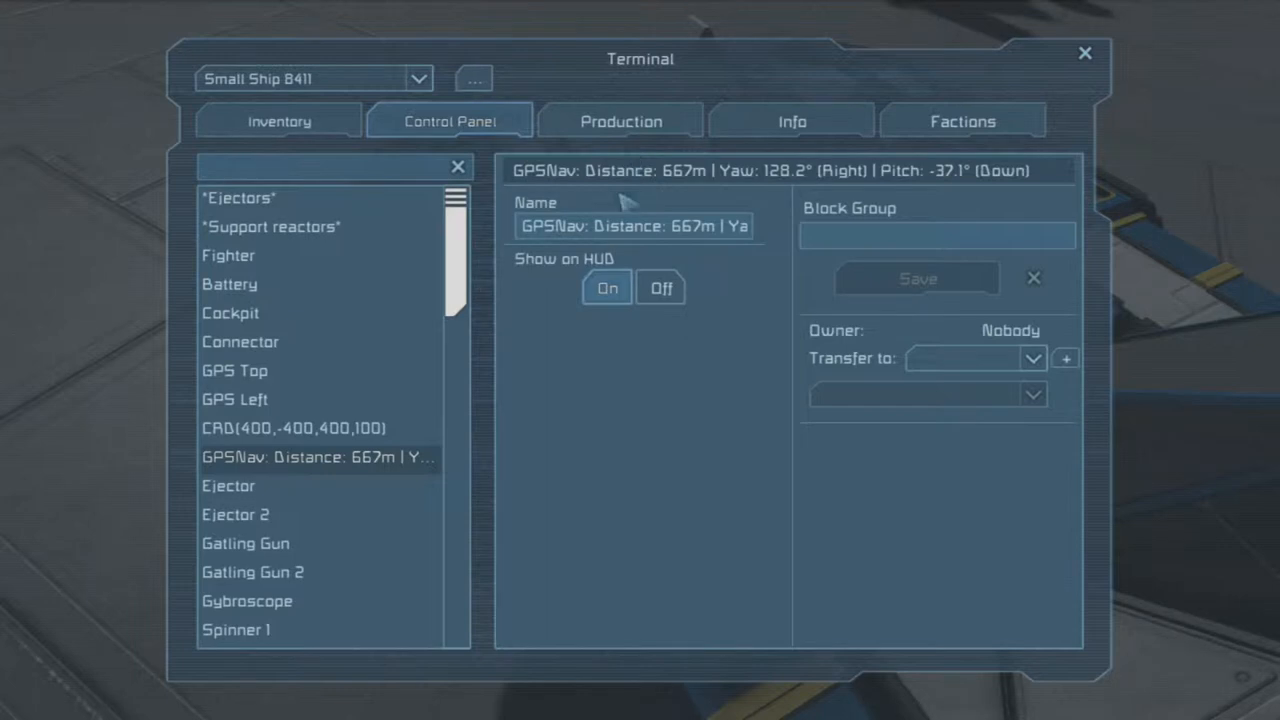
mouse_move(960, 200)
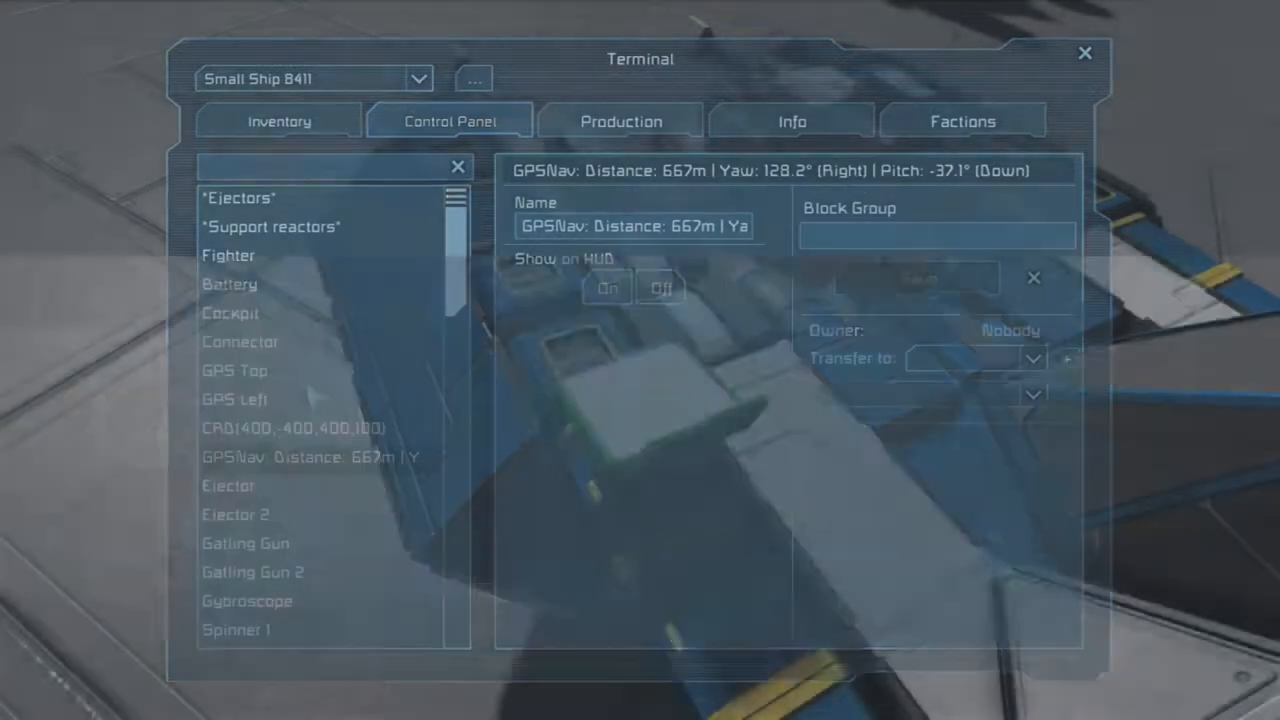
left_click(1084, 53)
type("tim")
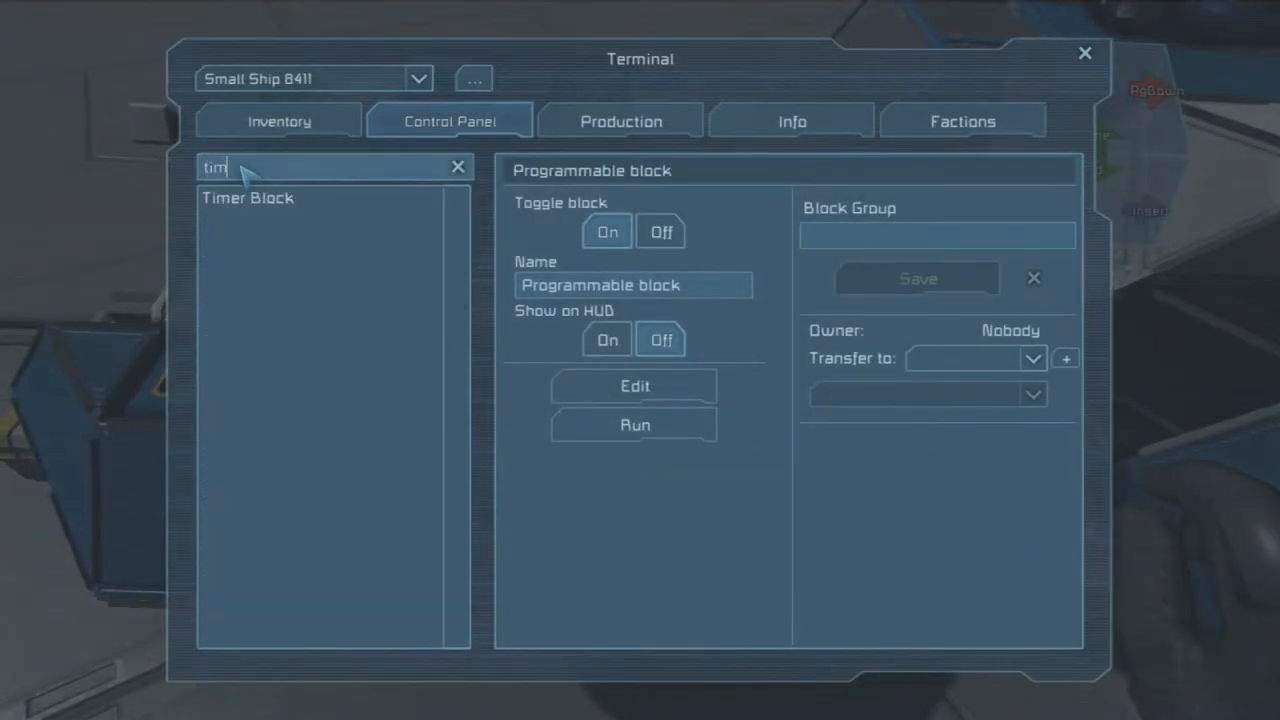
Set the Timer Block delay to 1 s and add timer and programmable block actions
left_click(247, 197)
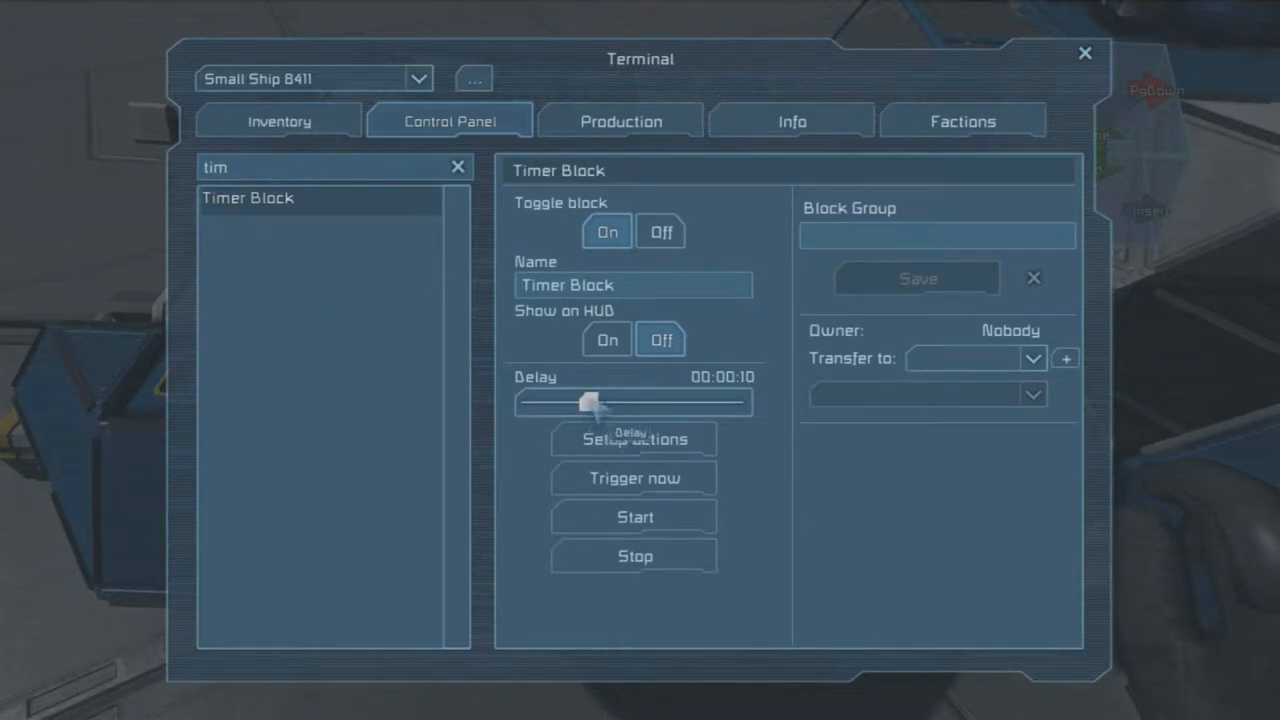
left_click_drag(588, 402, 528, 402)
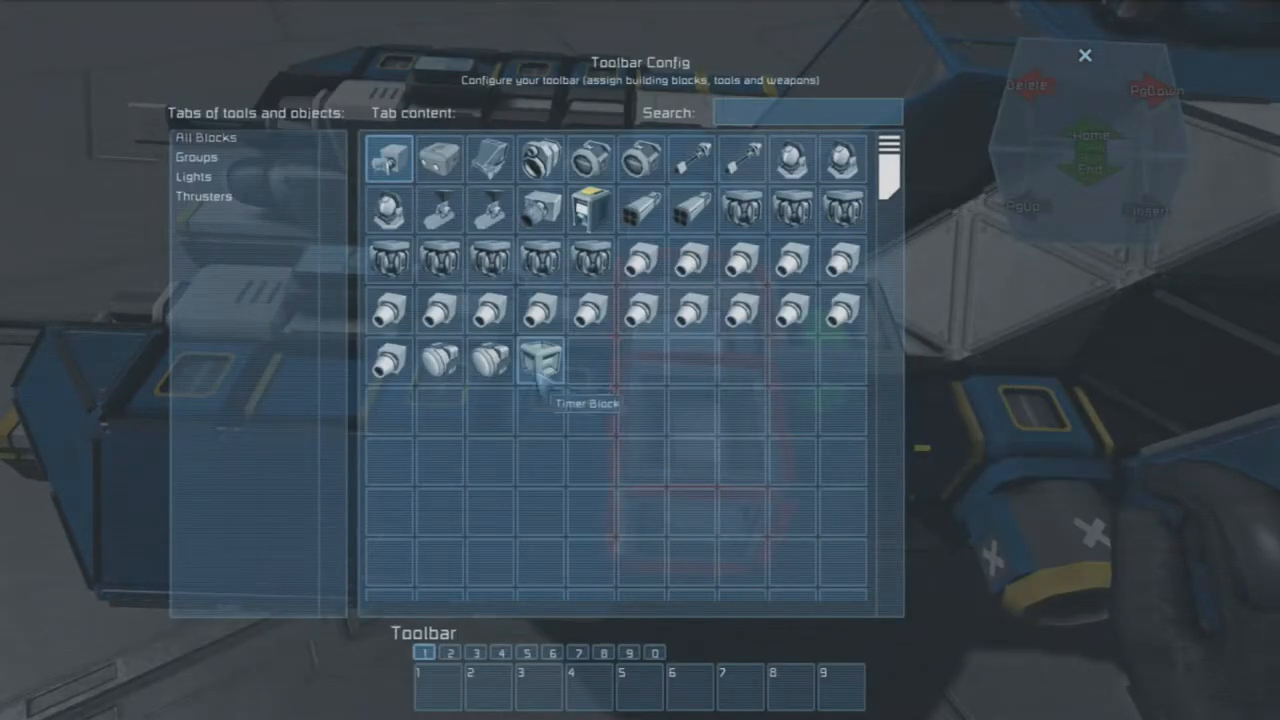
right_click(538, 360)
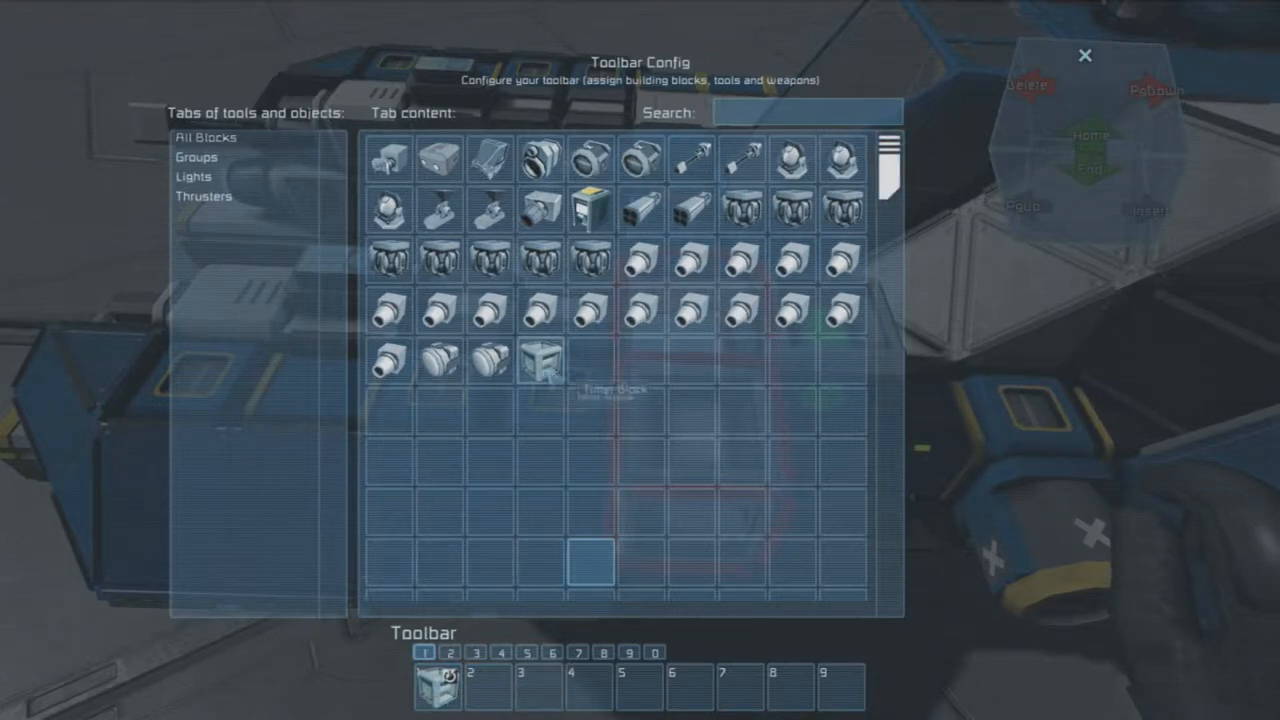
right_click(542, 361)
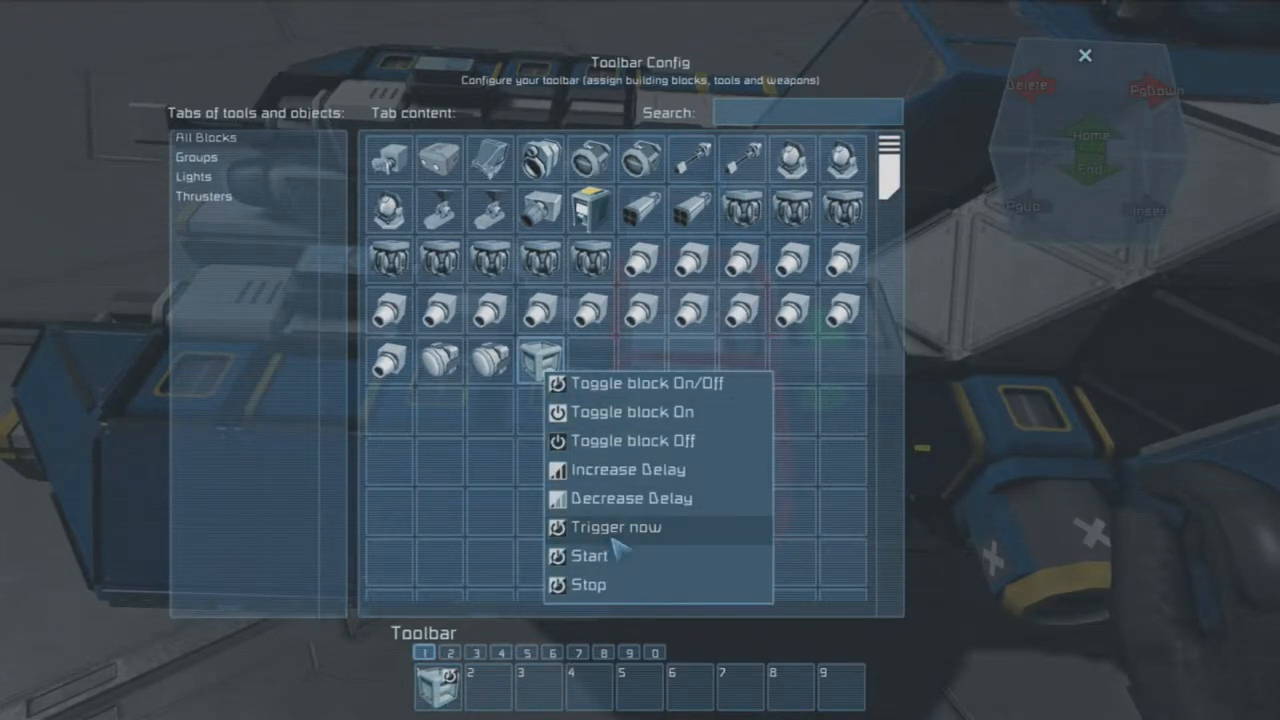
left_click(590, 555)
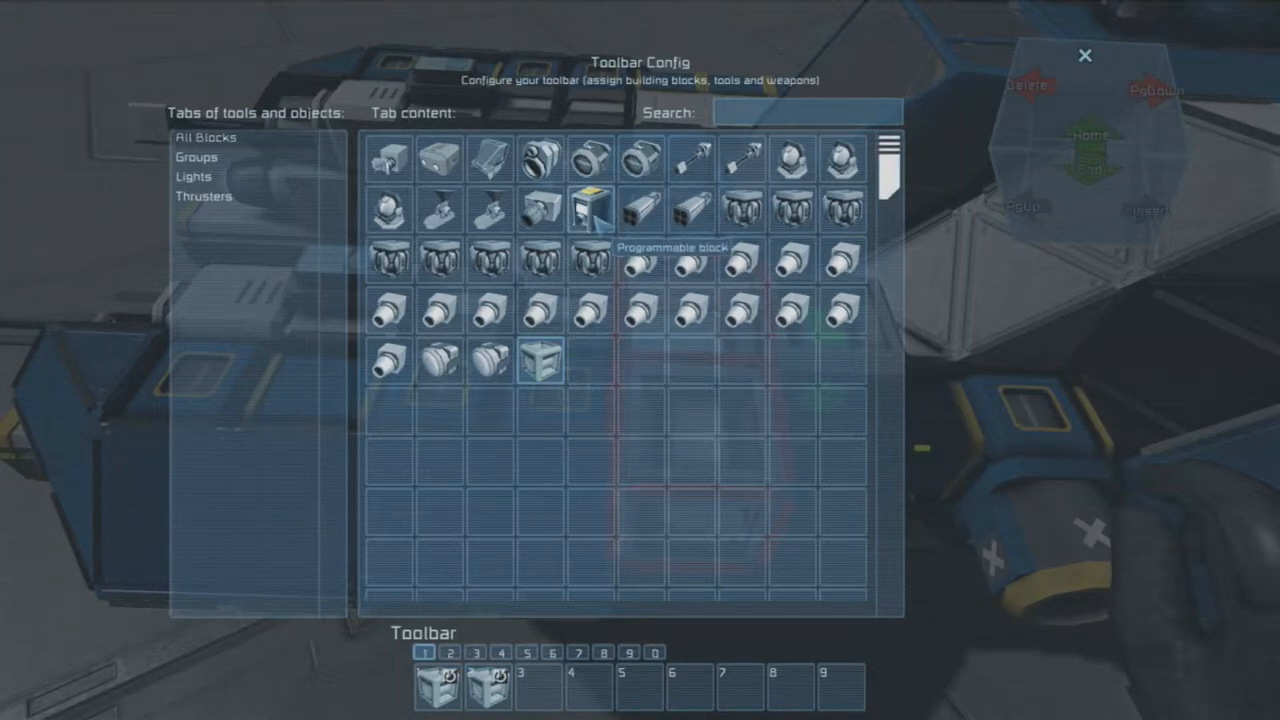
right_click(588, 208)
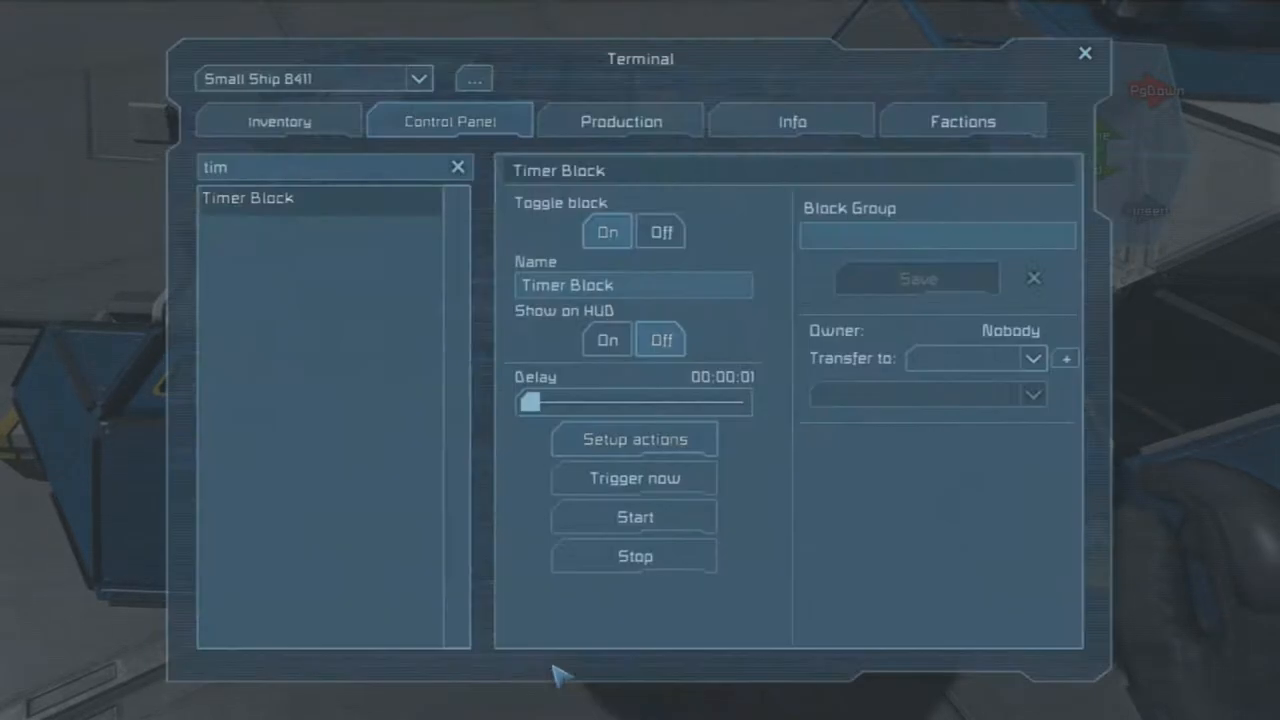
left_click(1084, 53)
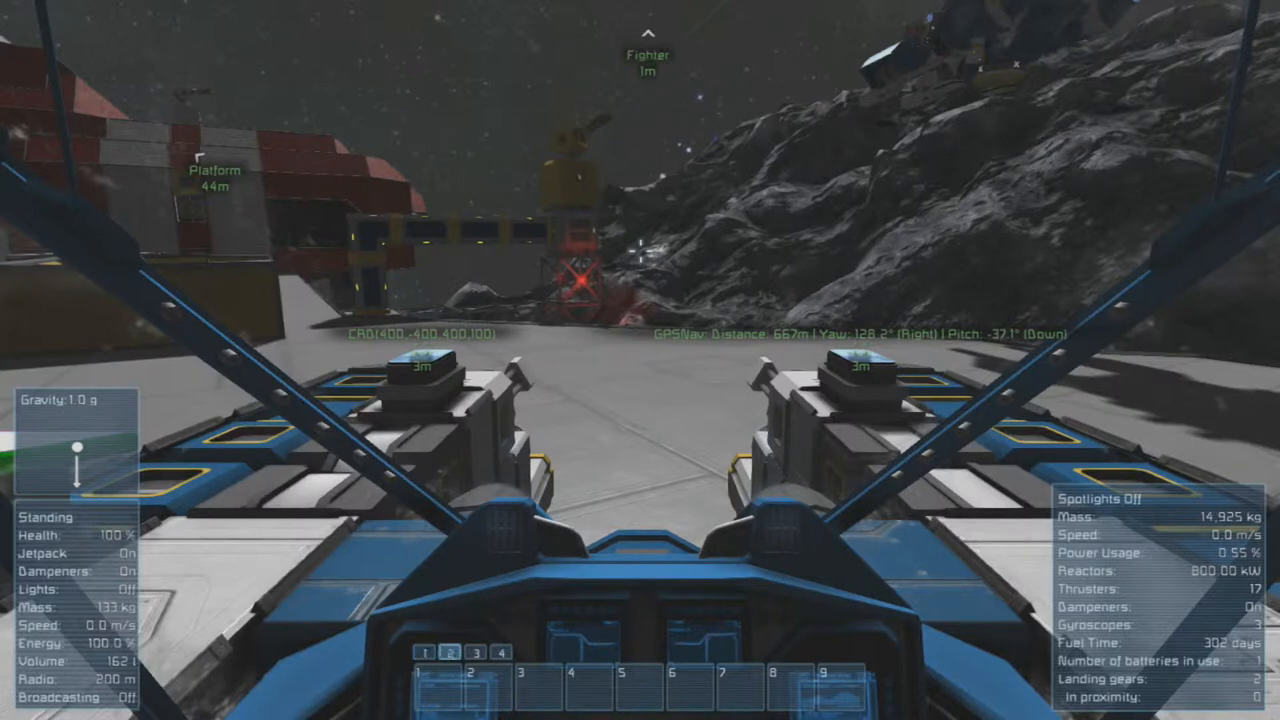
Bind the timer block On action and two block On/Off toggles to toolbar slots 1–3
key("g")
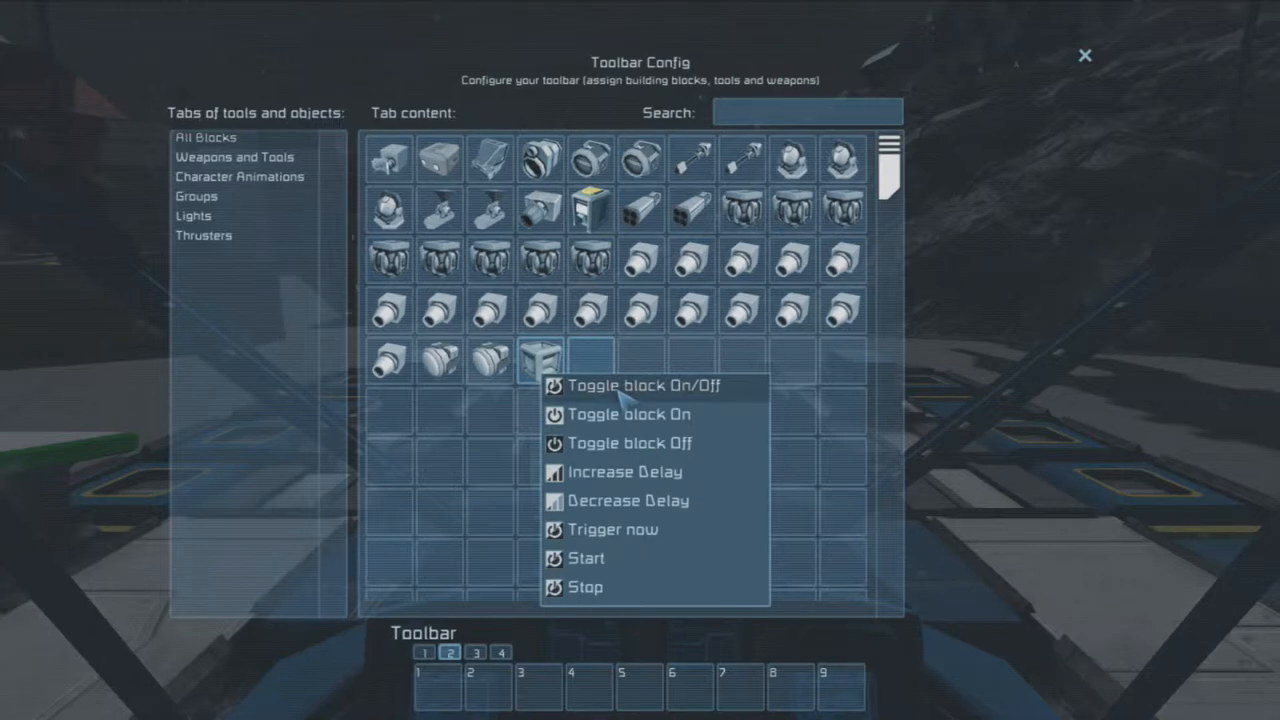
left_click(631, 386)
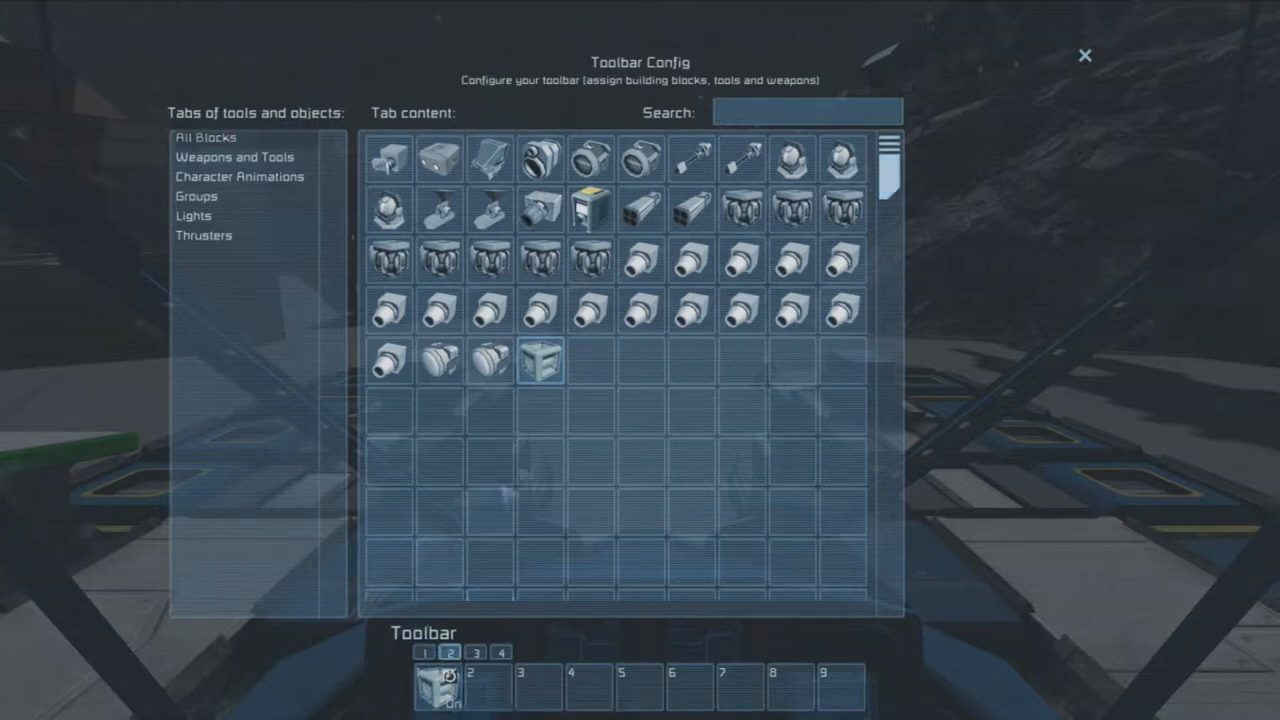
right_click(541, 363)
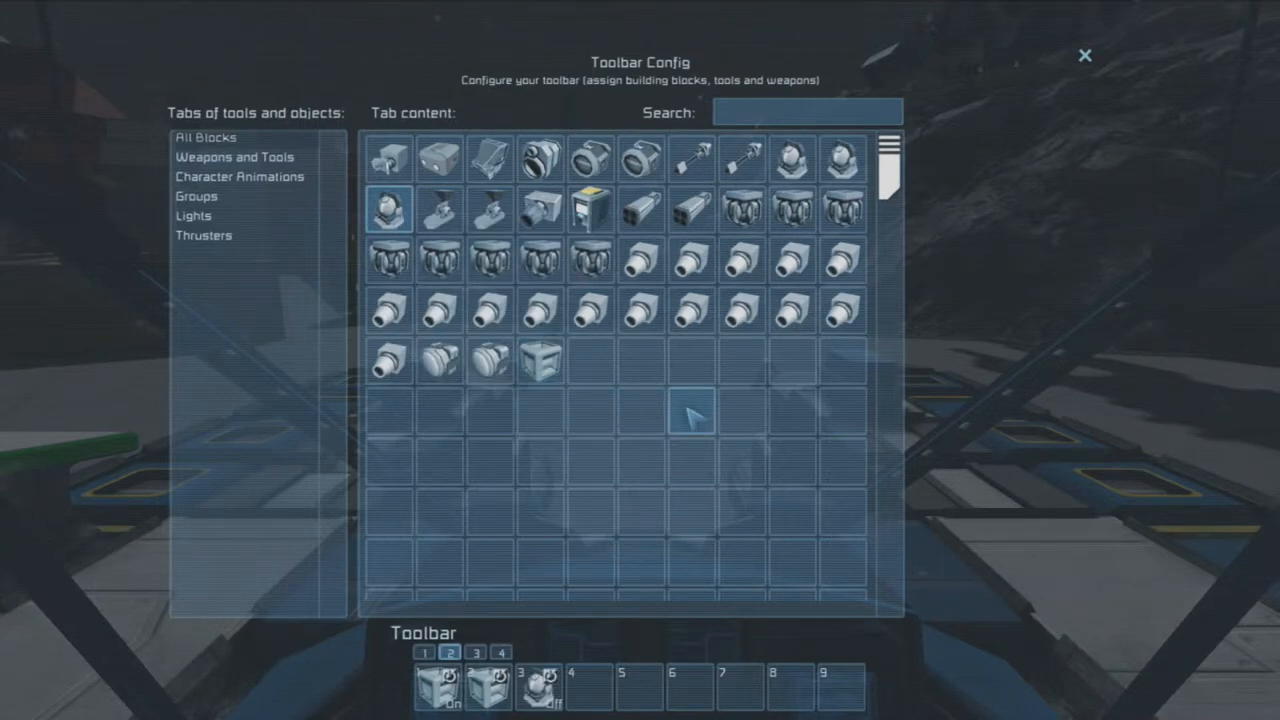
left_click(1085, 55)
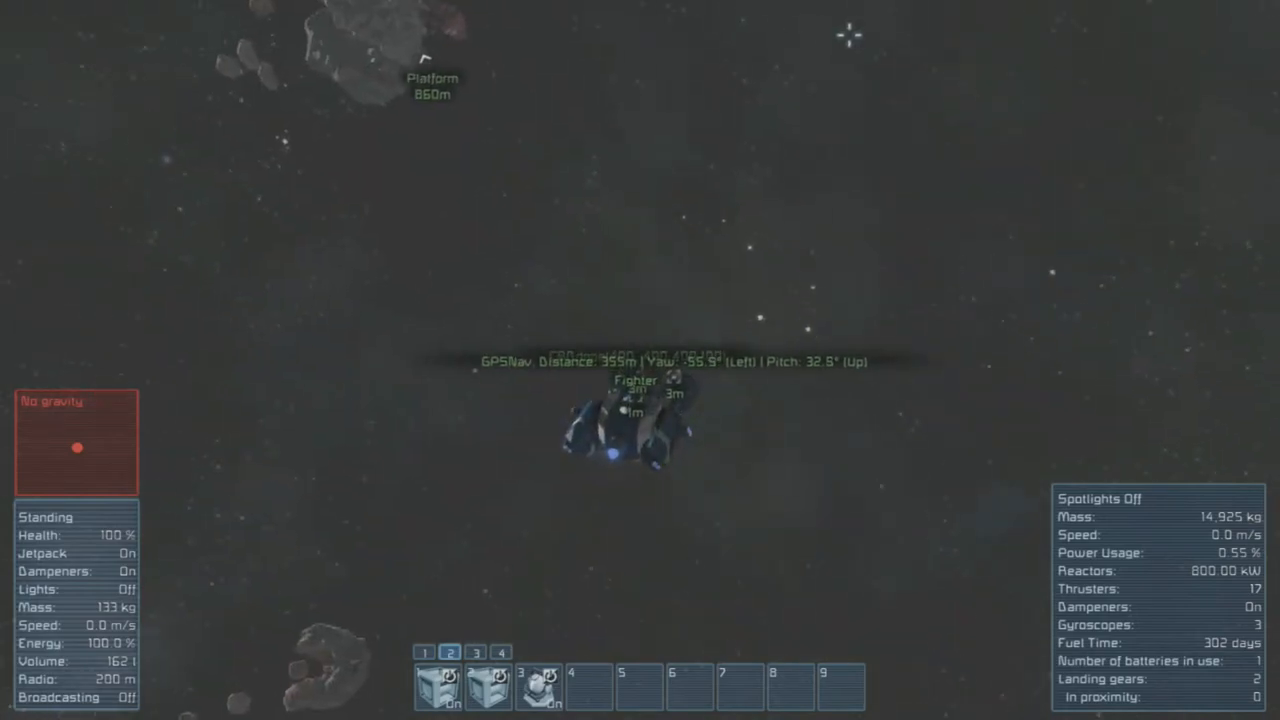
Rename the CRDdone block to the new coordinates CRD(000,000,00,50)
key("k")
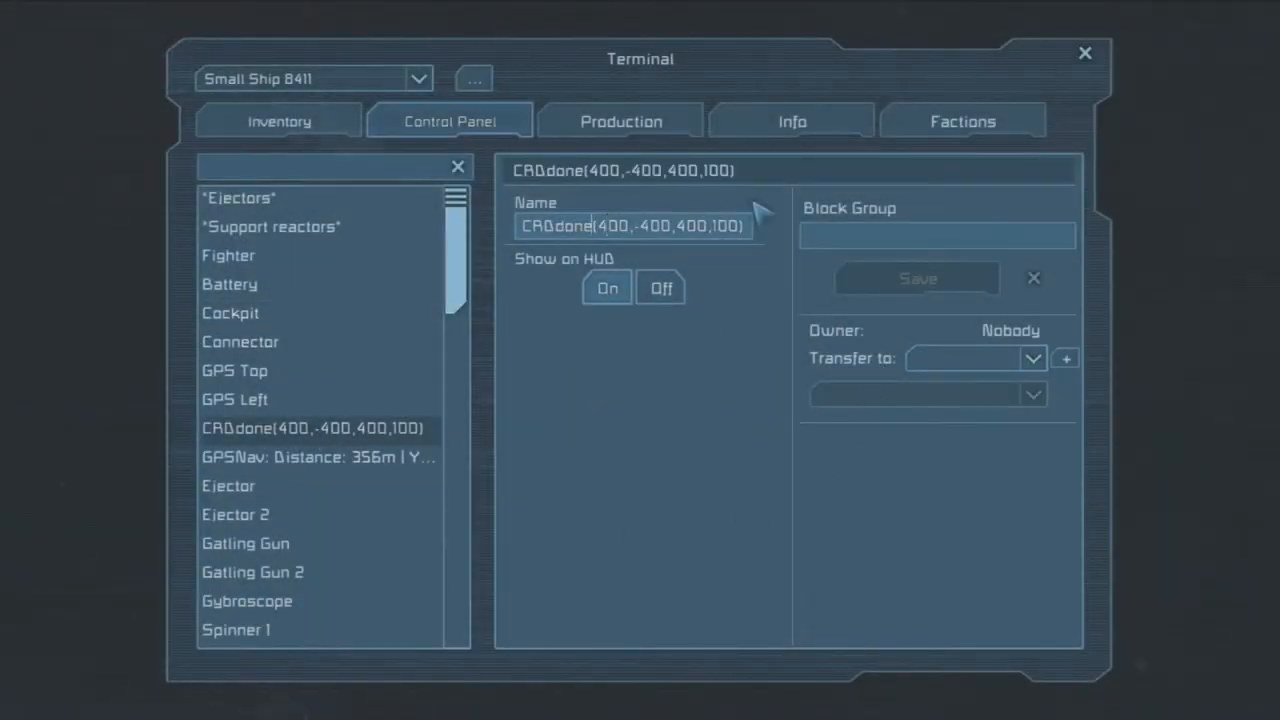
type("000")
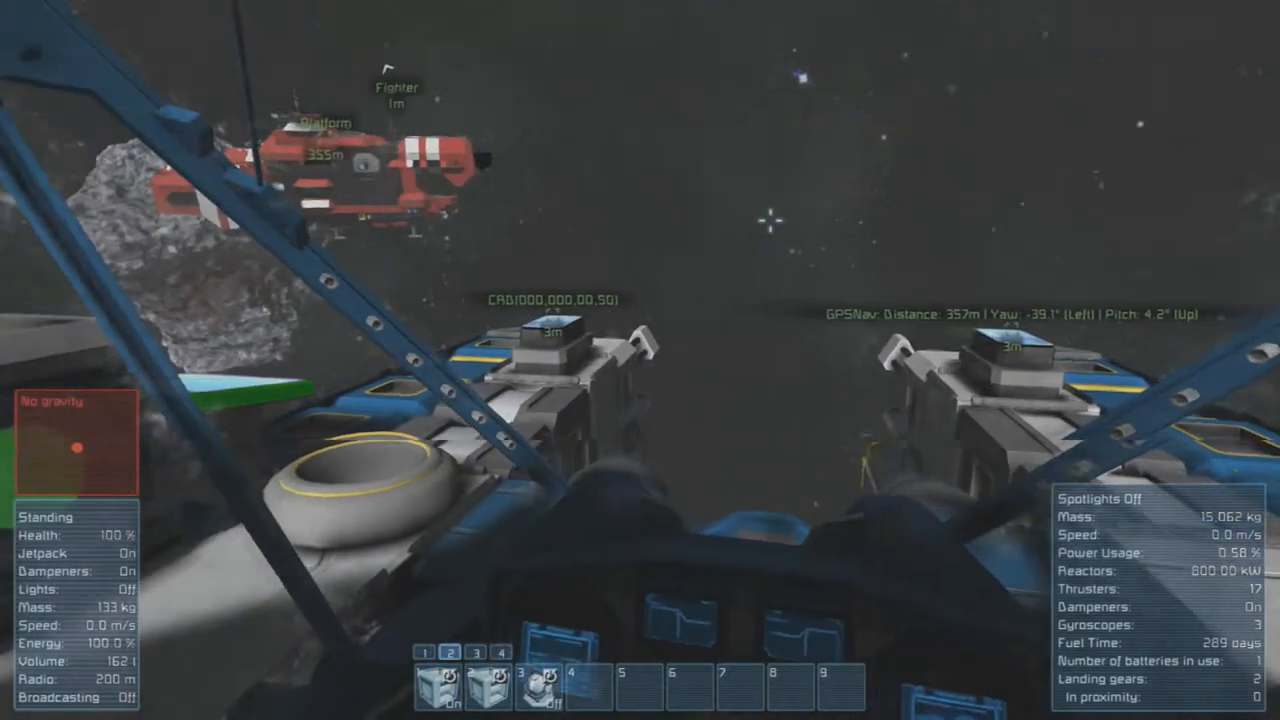
mouse_move(640, 360)
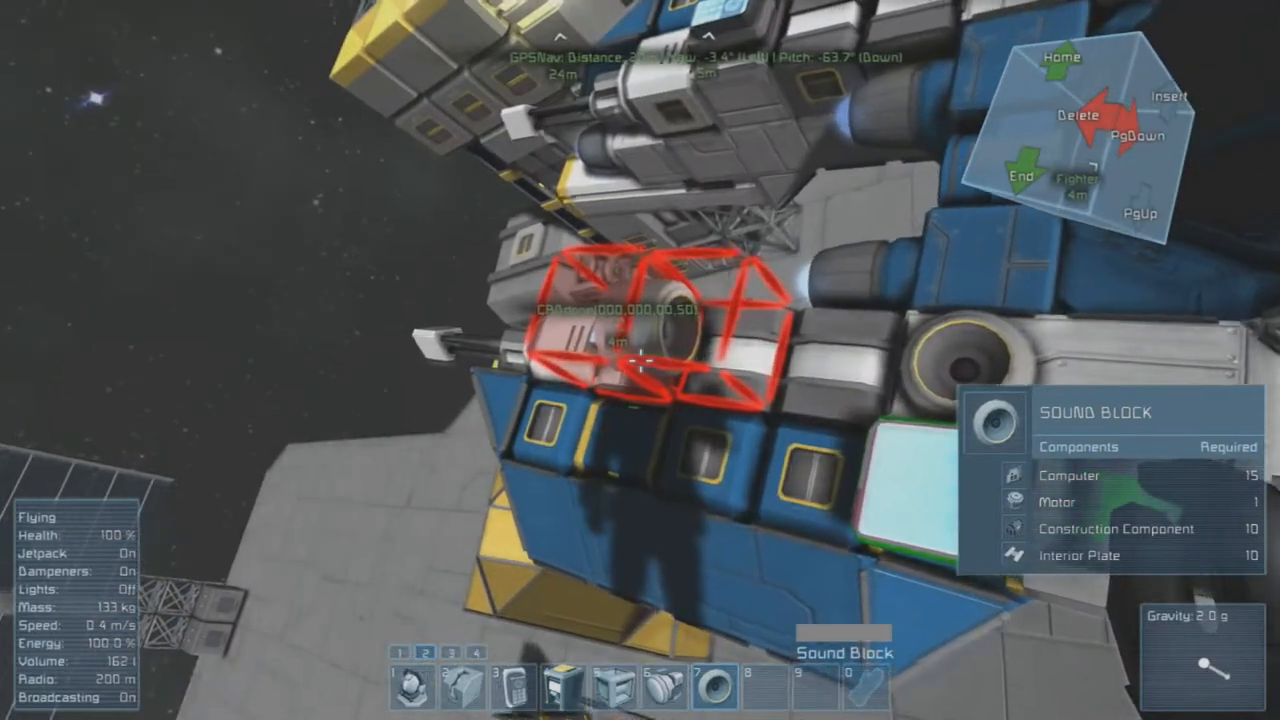
Name the sound block 'OnArrive done', preview an alert sound and set loop time to 2 min
key("k")
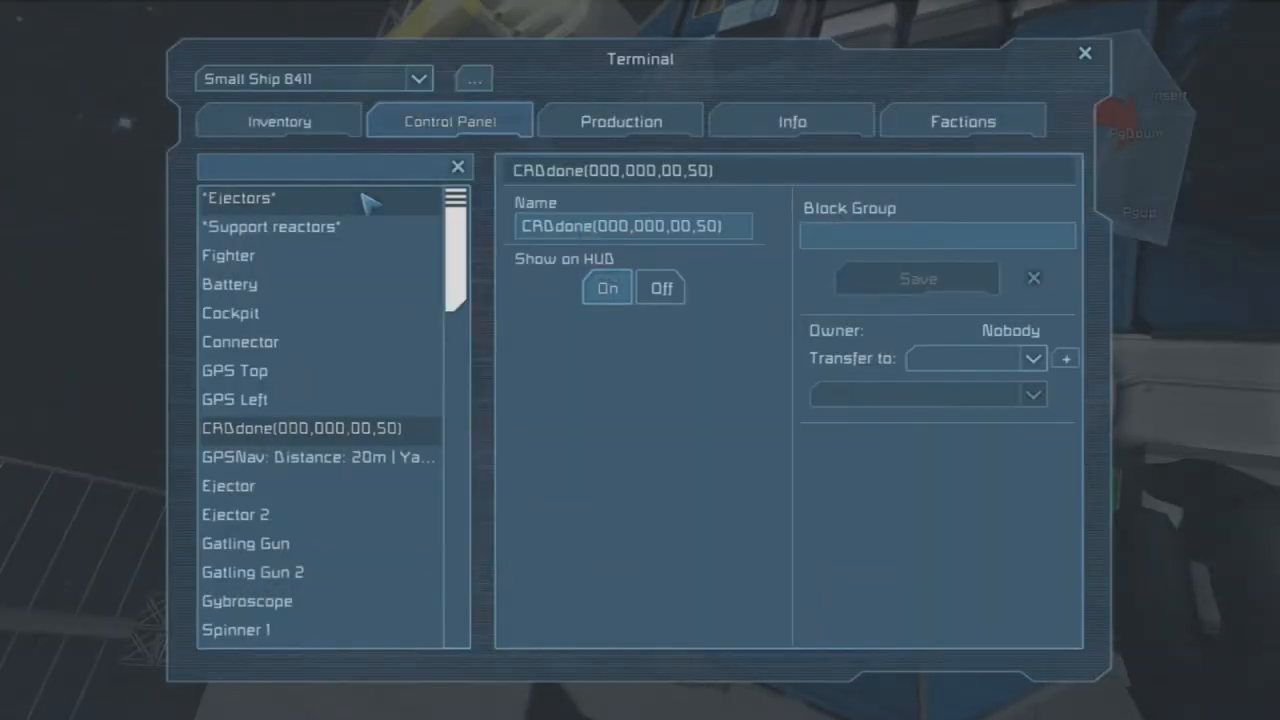
type("soun")
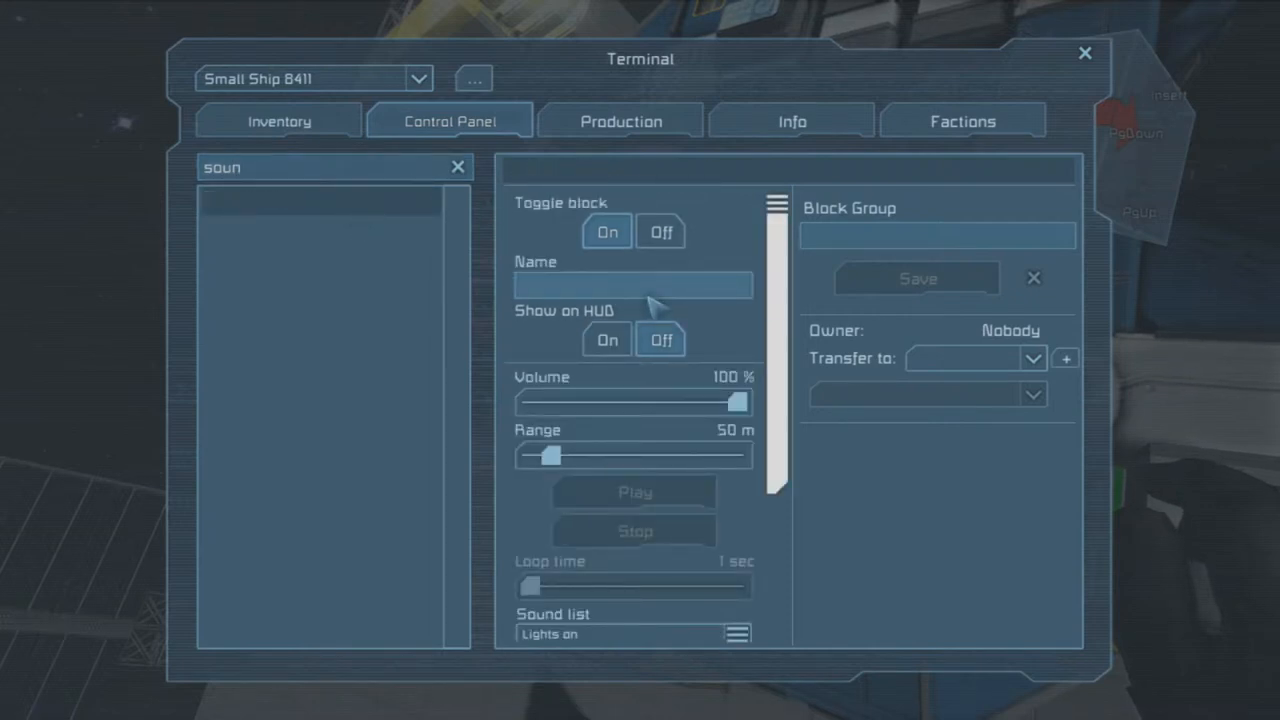
type("OnArrive done")
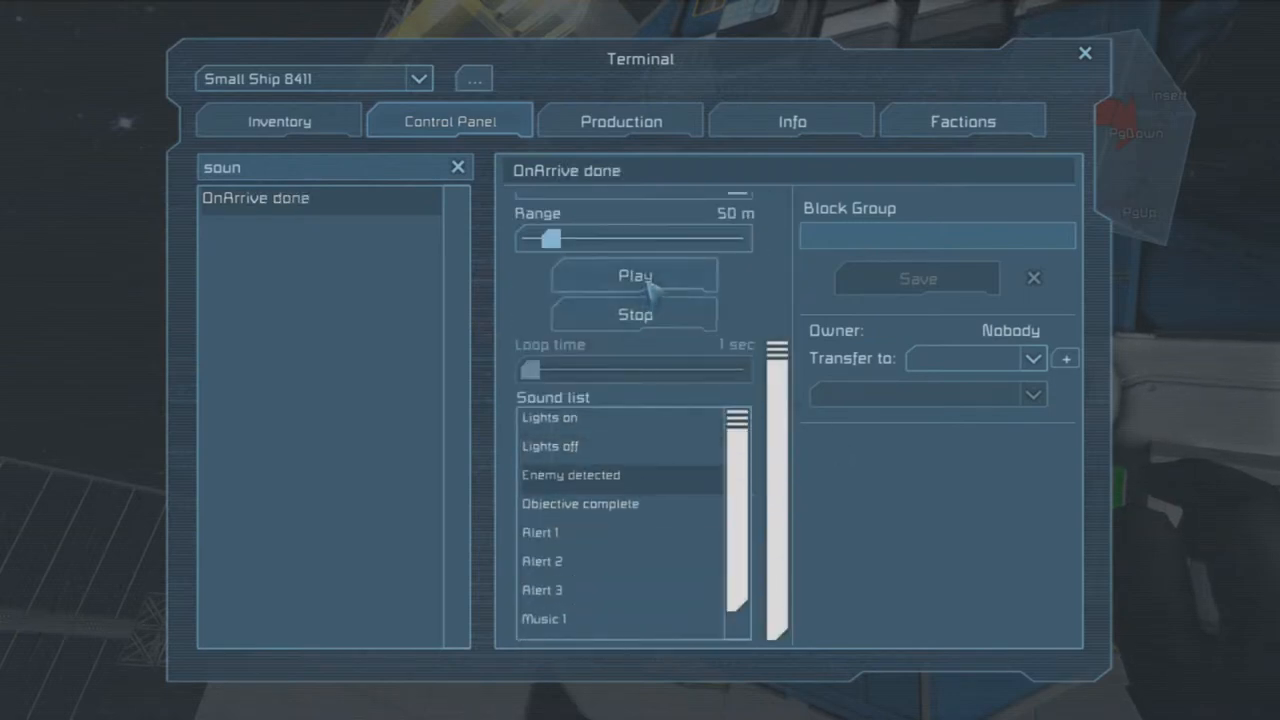
left_click(580, 504)
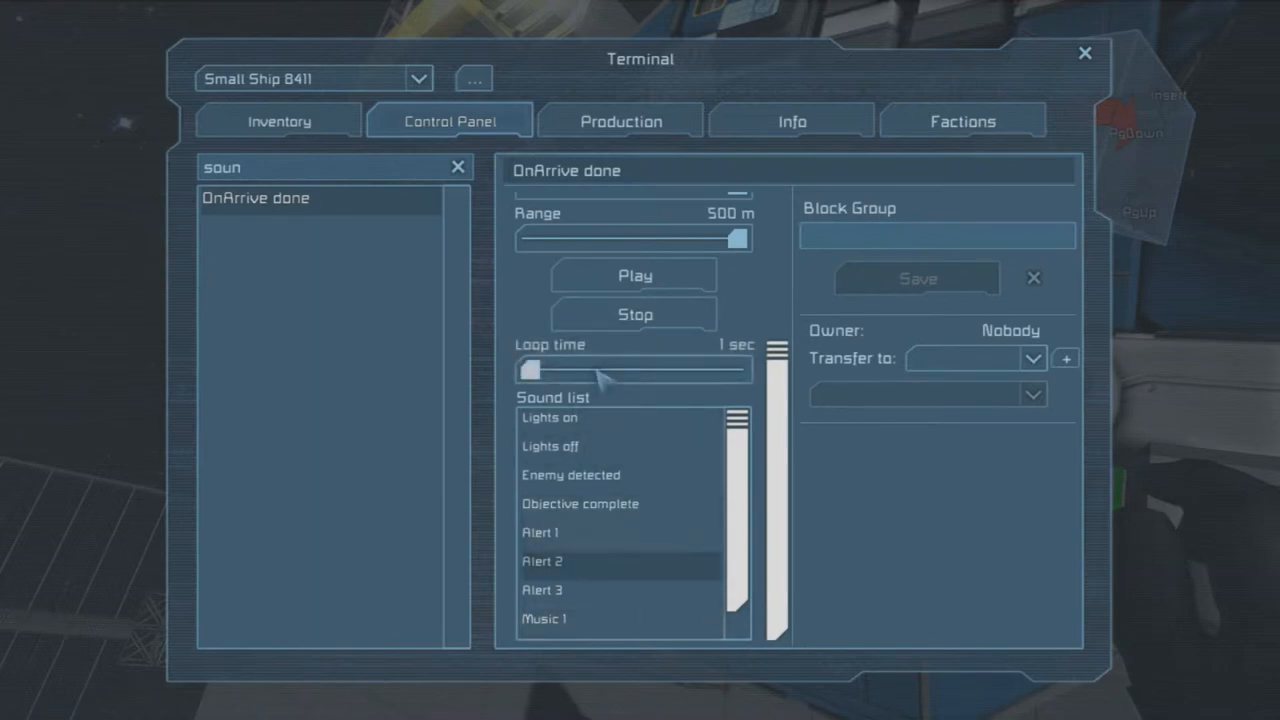
left_click_drag(535, 369, 665, 369)
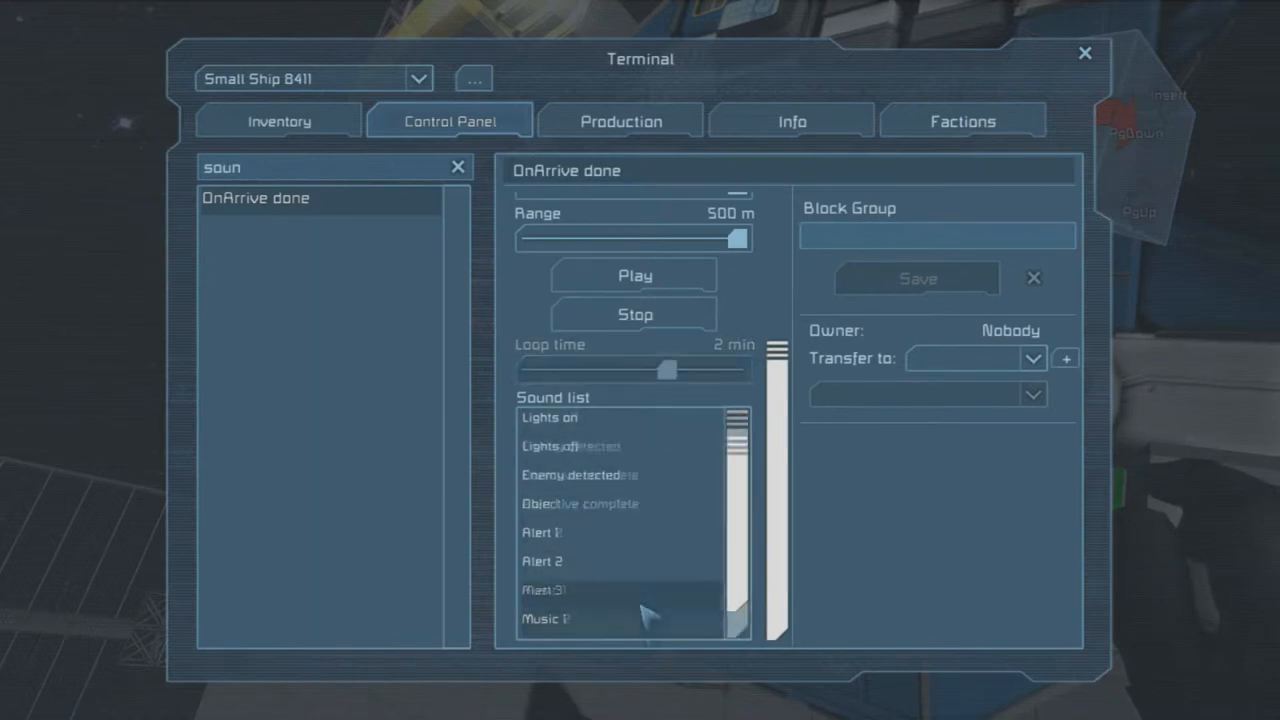